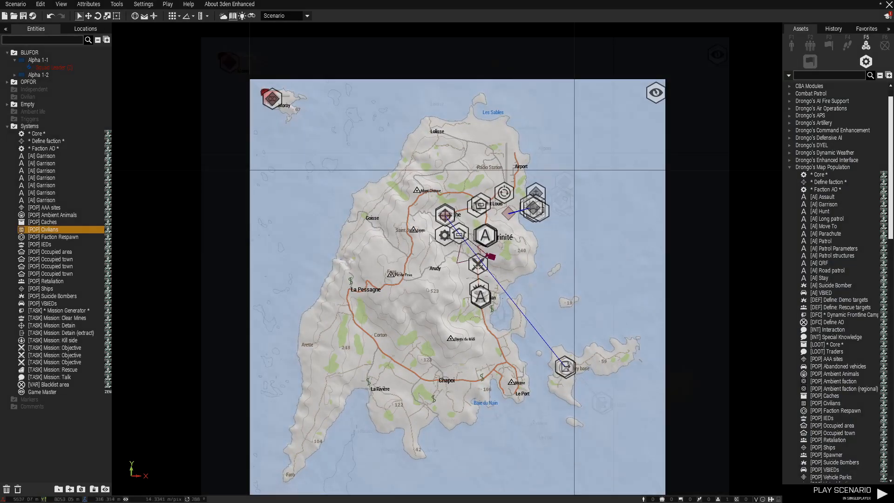
- Open the Core module's attributes, showing Debug Mode true and a 3000 square AO
double_click(44, 229)
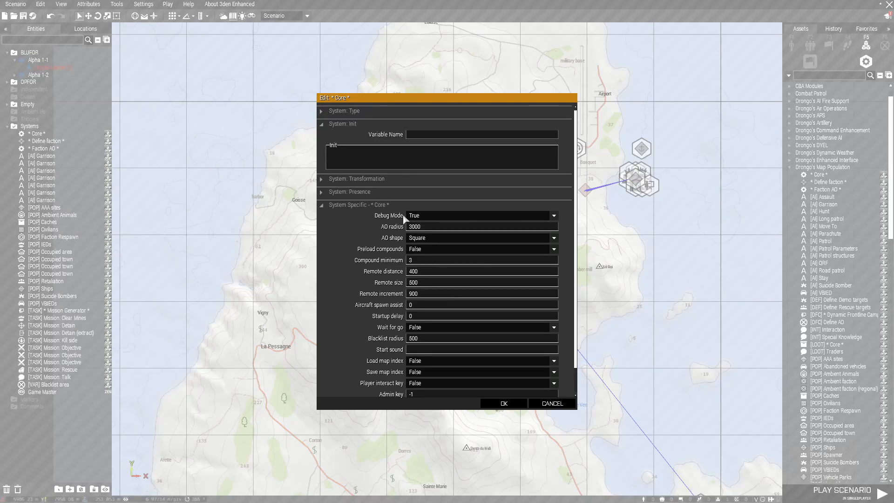
mouse_move(451, 226)
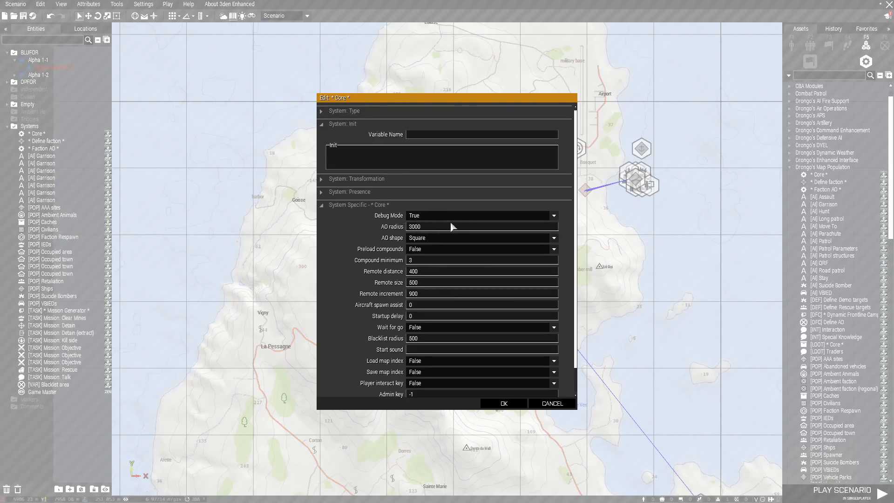
mouse_move(462, 251)
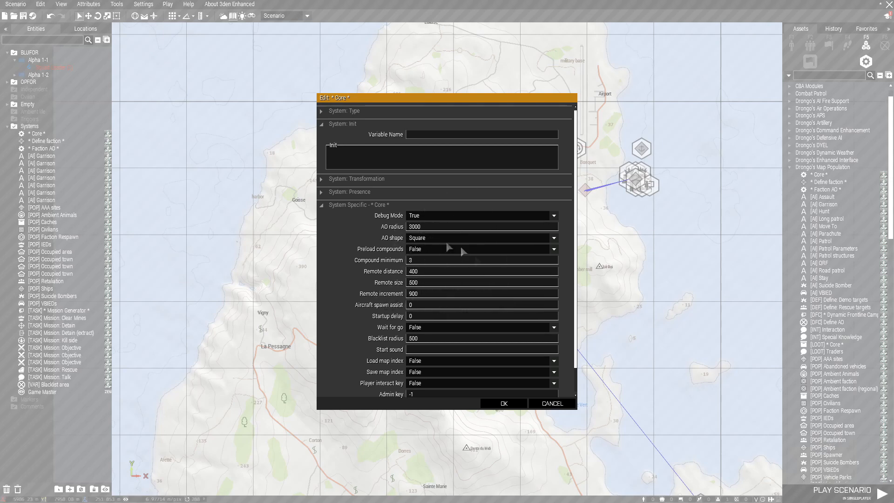
mouse_move(477, 369)
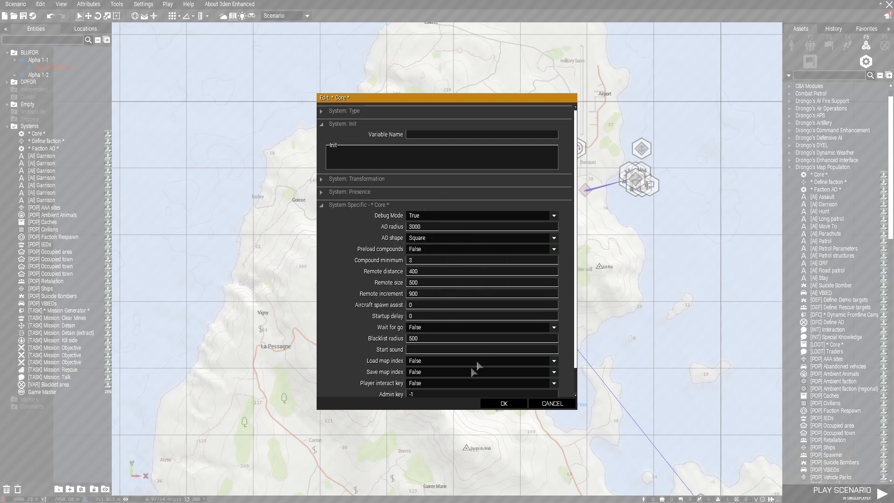
- Confirm the Core module, then define faction AAF on the East side with 0 vehicle patrols
left_click(502, 402)
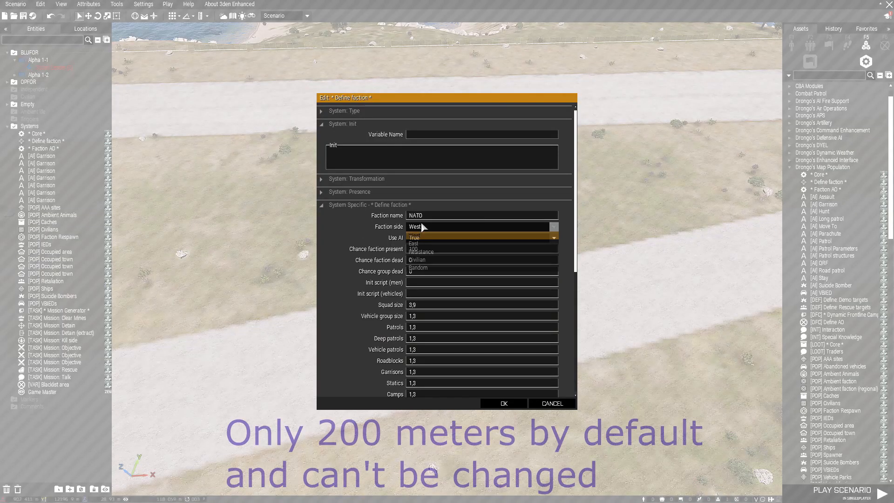
left_click(413, 244)
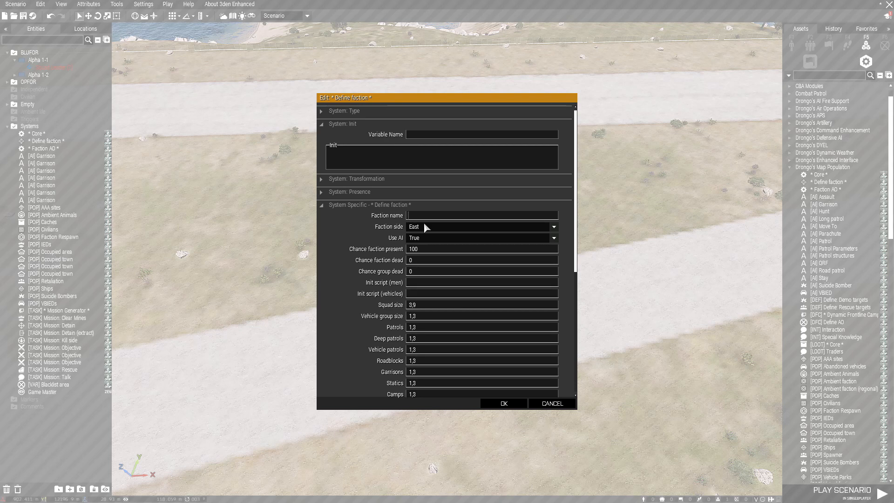
type("AAF")
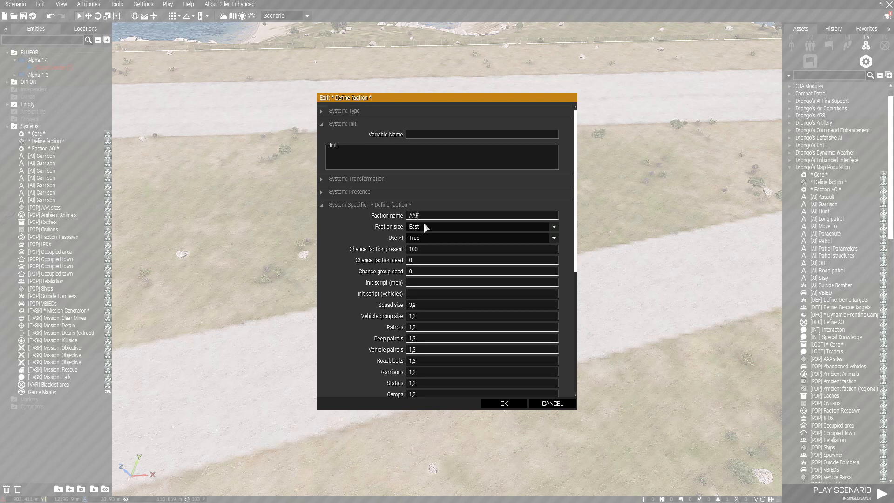
mouse_move(503, 403)
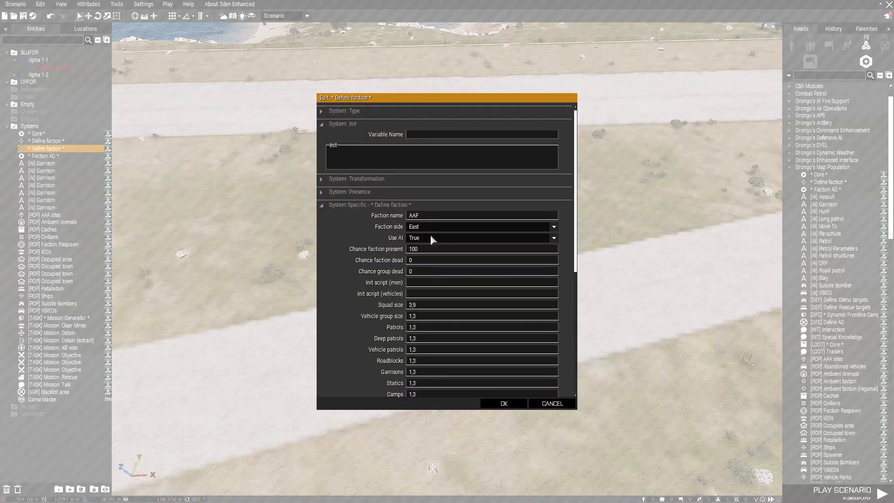
left_click(480, 226)
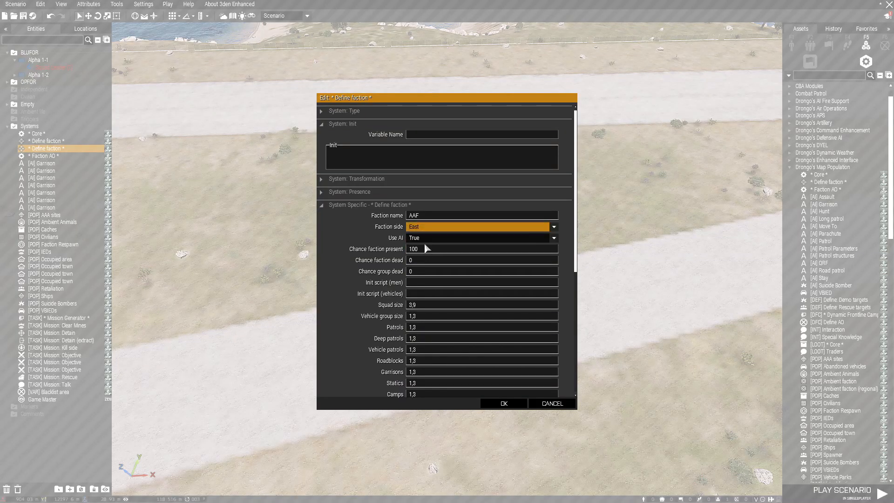
scroll("down", 3)
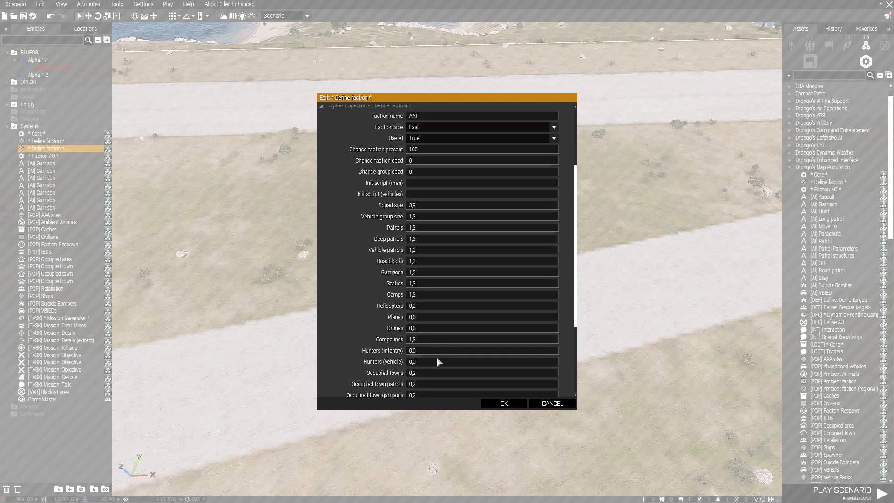
mouse_move(421, 272)
type("0")
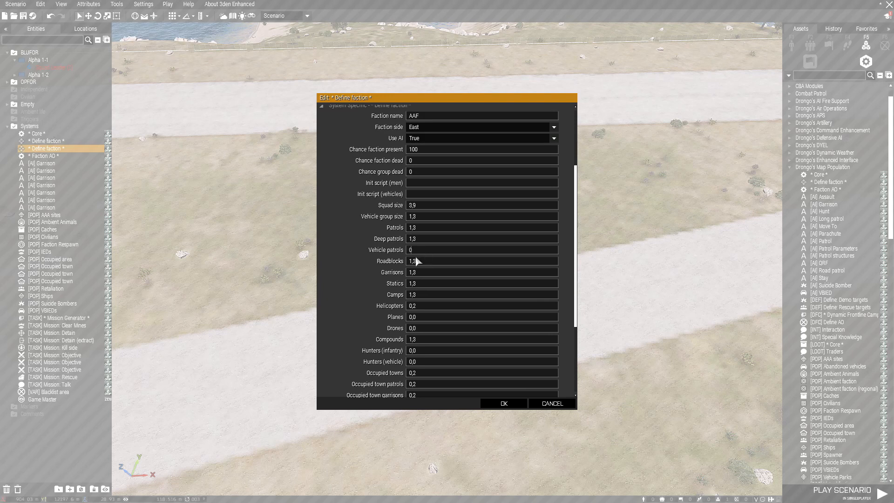
mouse_move(422, 260)
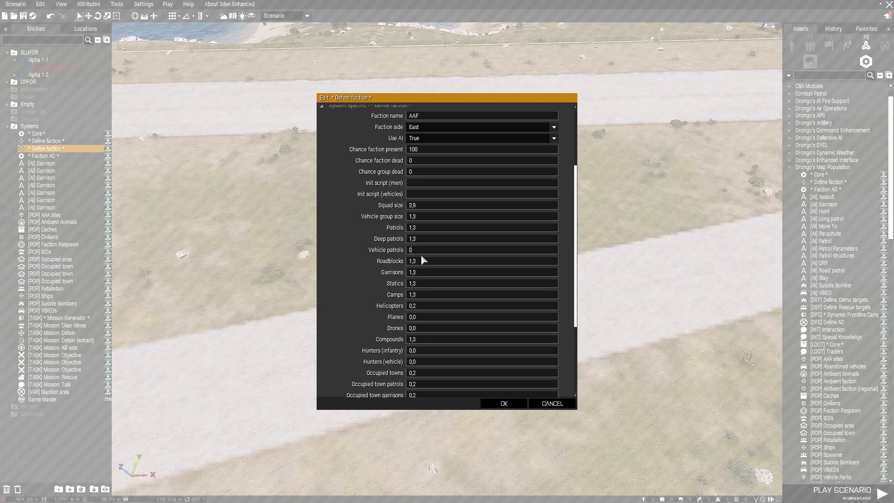
mouse_move(416, 245)
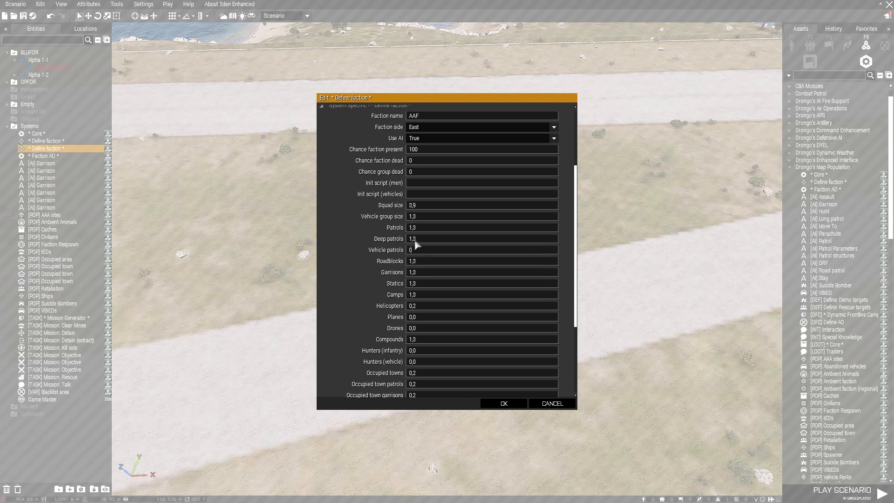
scroll("down", 3)
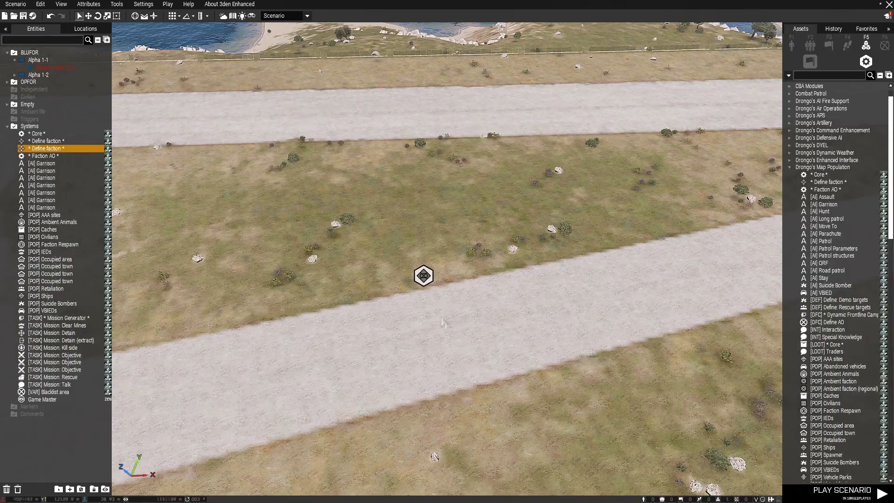
- Place Independent infantry with an officer, plus OPFOR squads, helicopters and vehicles
double_click(48, 148)
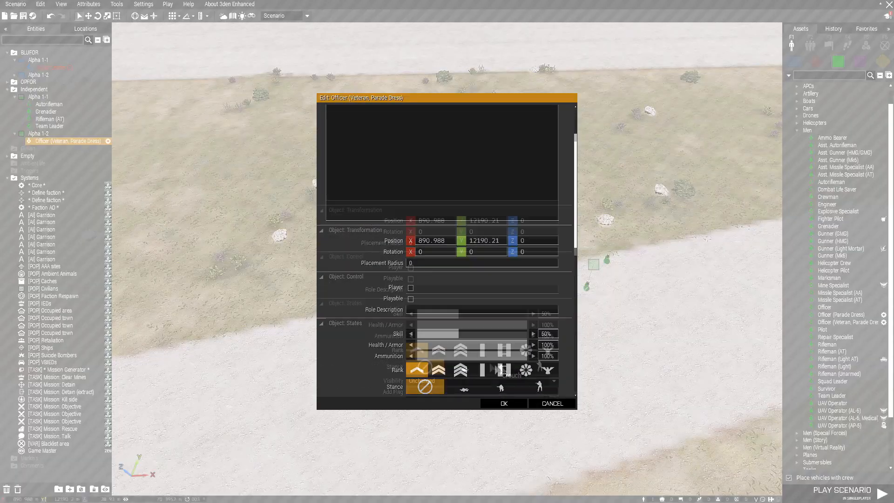
left_click(502, 403)
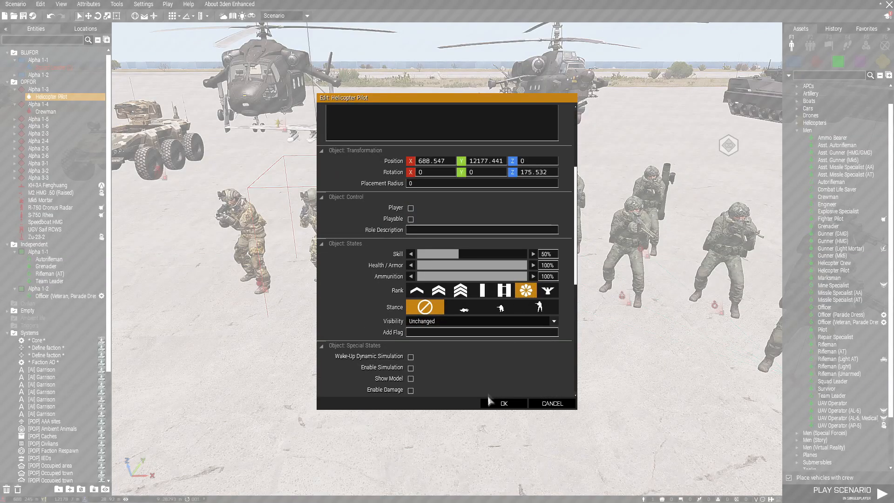
left_click(503, 403)
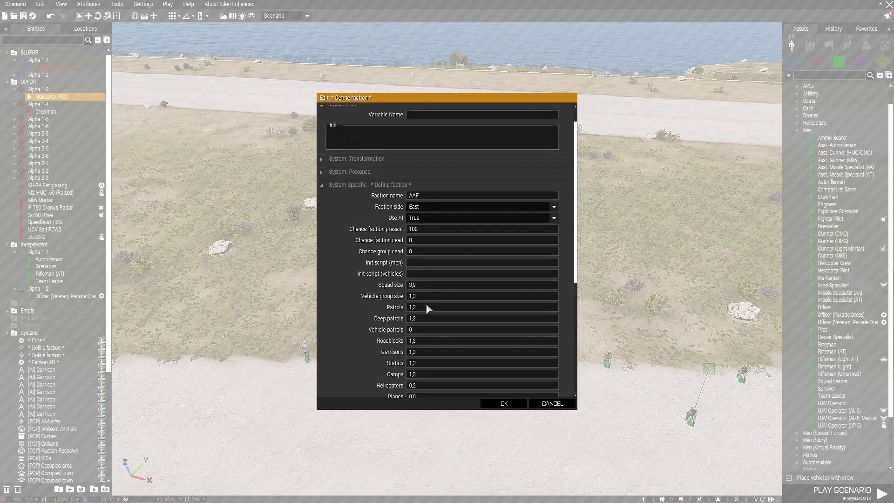
- Set the AAF faction's Helicopters count to 0 and confirm
scroll("down", 3)
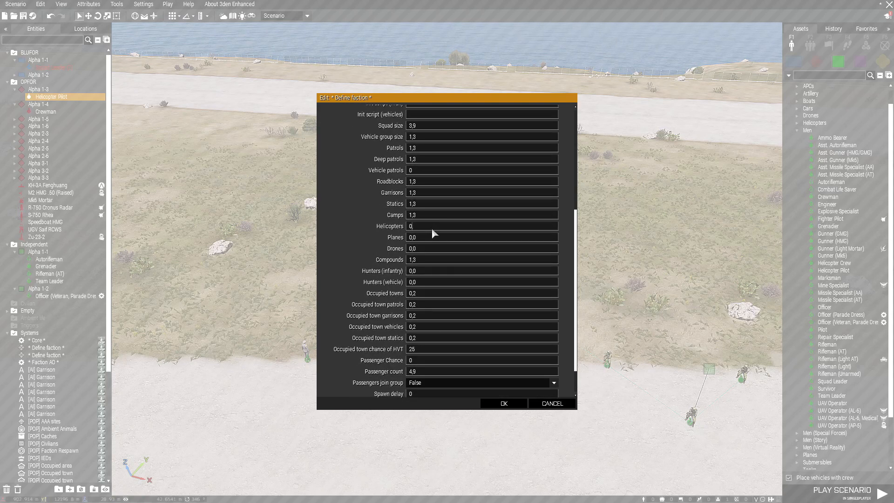
mouse_move(433, 203)
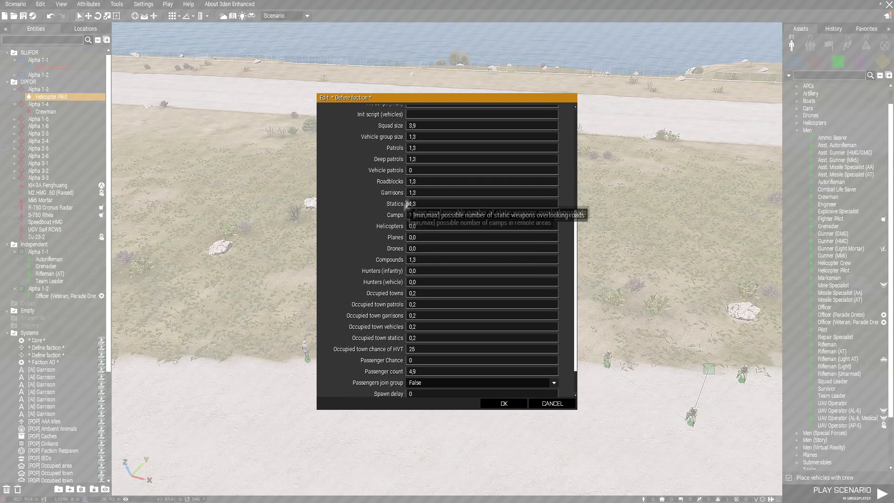
mouse_move(489, 417)
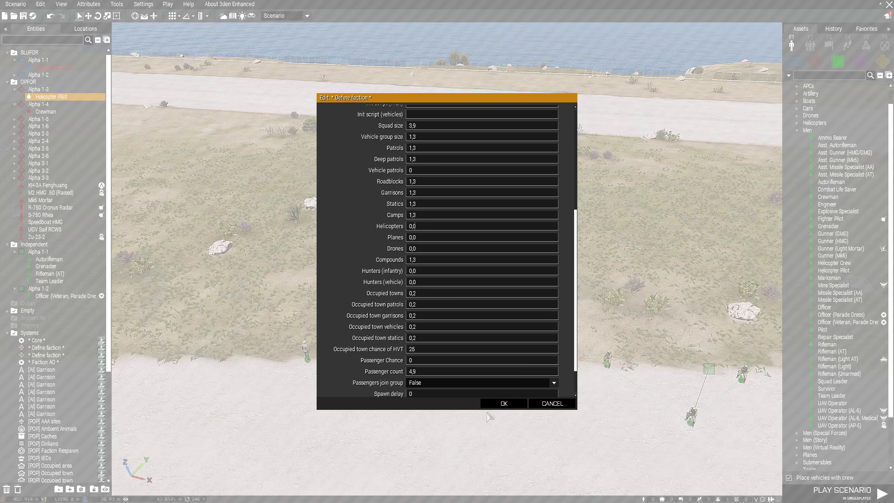
left_click(502, 403)
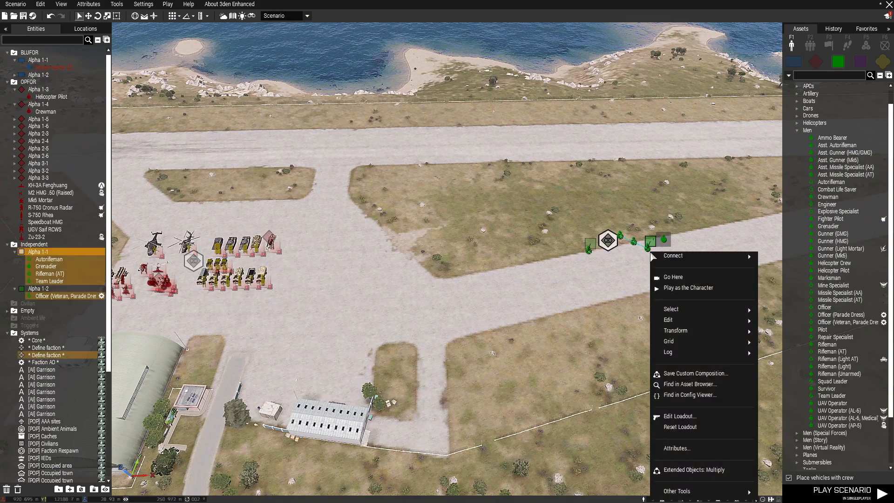
- Untick Wake-Up Dynamic Simulation, Enable Simulation, Show Model and Enable Damage for the Independent units
left_click(676, 448)
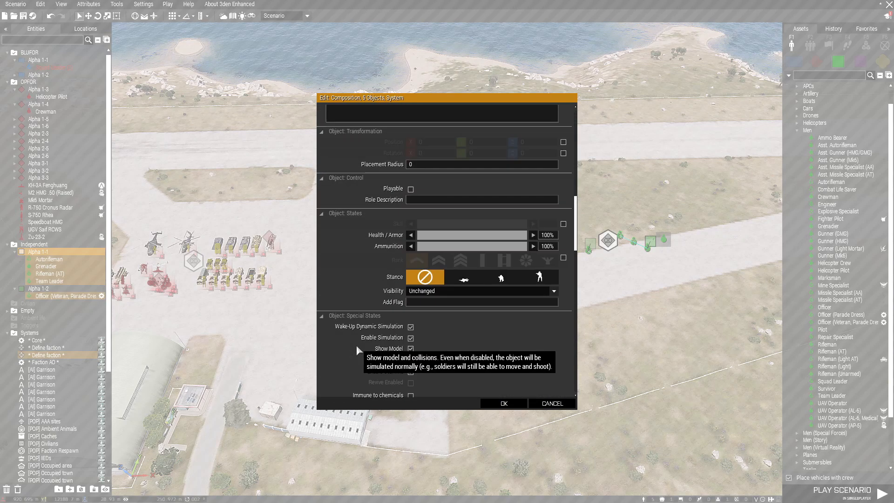
scroll("down", 3)
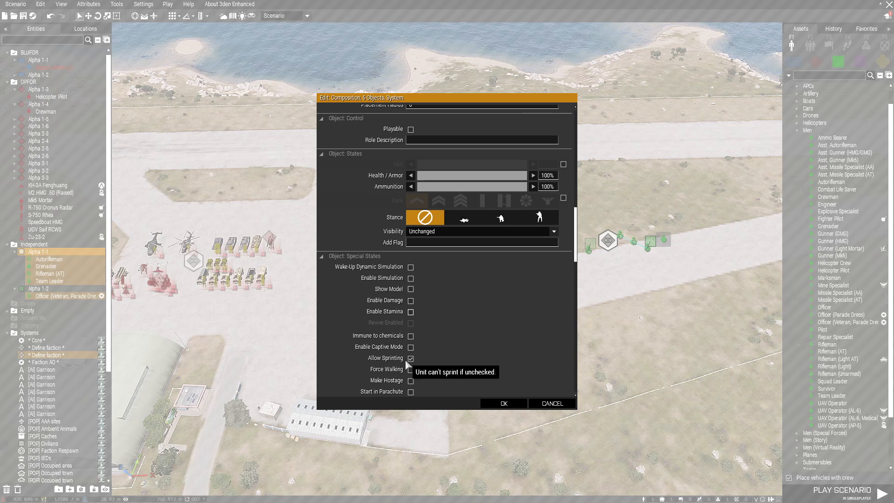
left_click(500, 403)
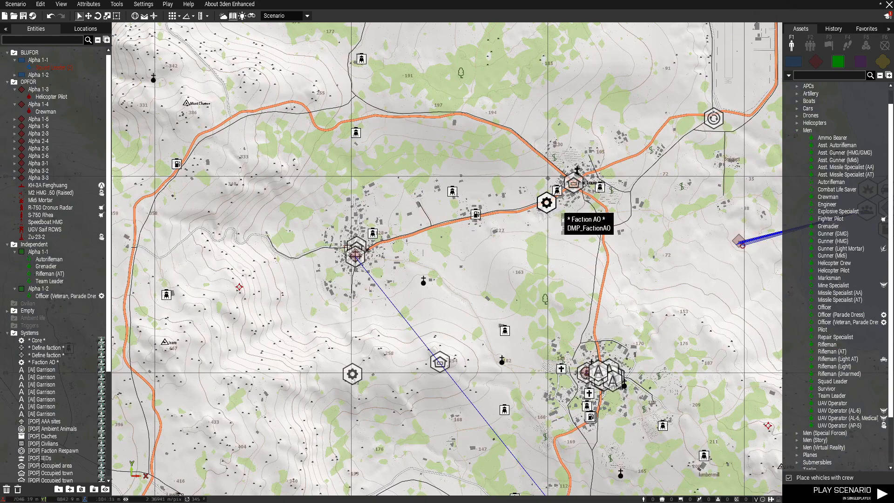
- Assign the Faction AO module to AAF with AO size 2000 and Circle shape
scroll("down", 3)
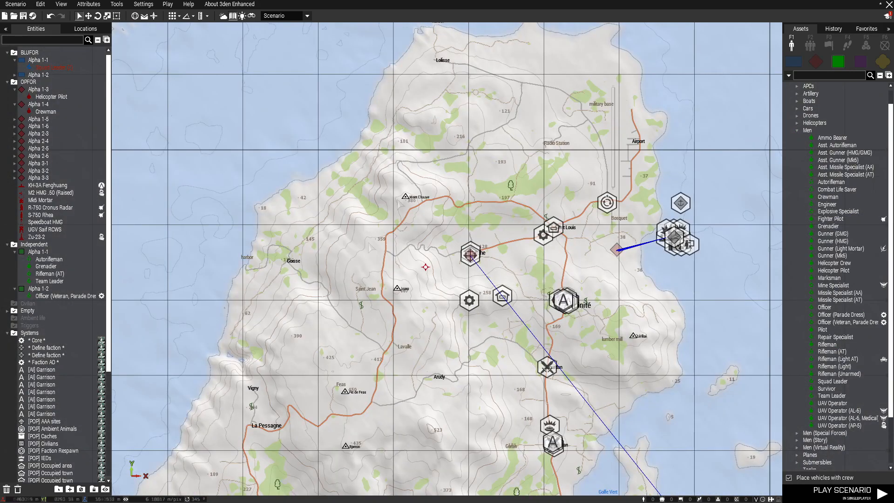
double_click(43, 361)
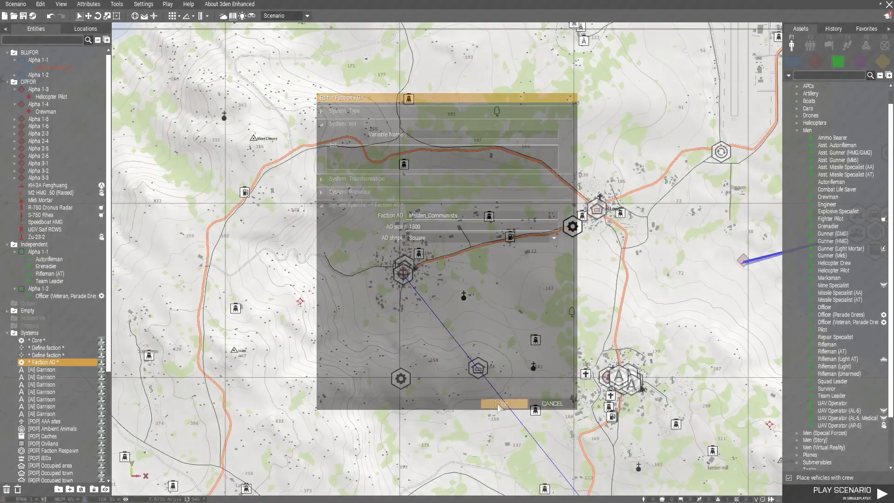
left_click(502, 403)
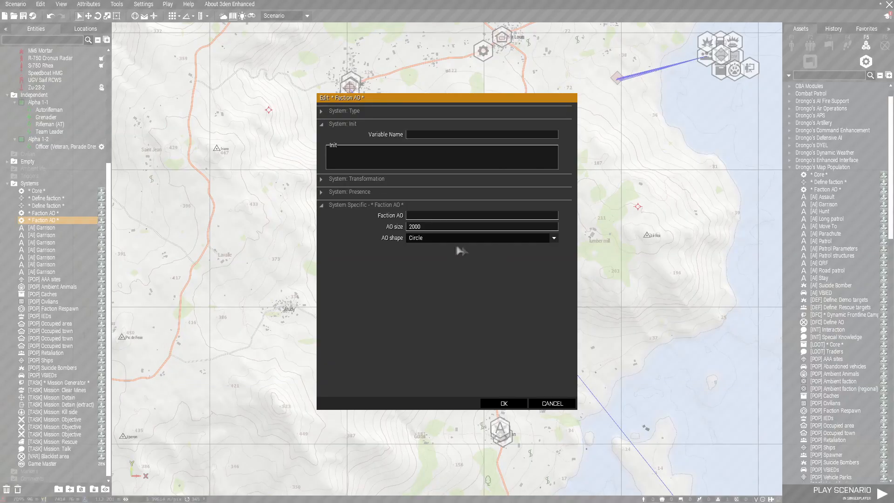
type("AAF")
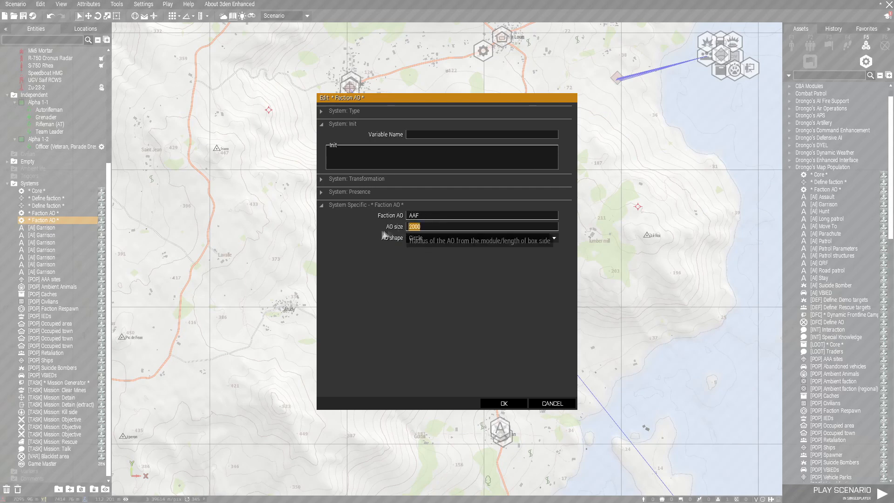
left_click(552, 237)
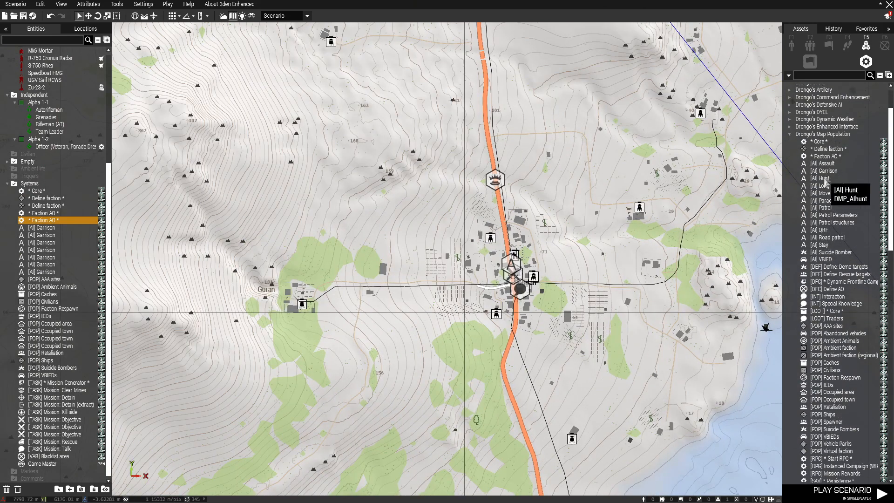
mouse_move(821, 163)
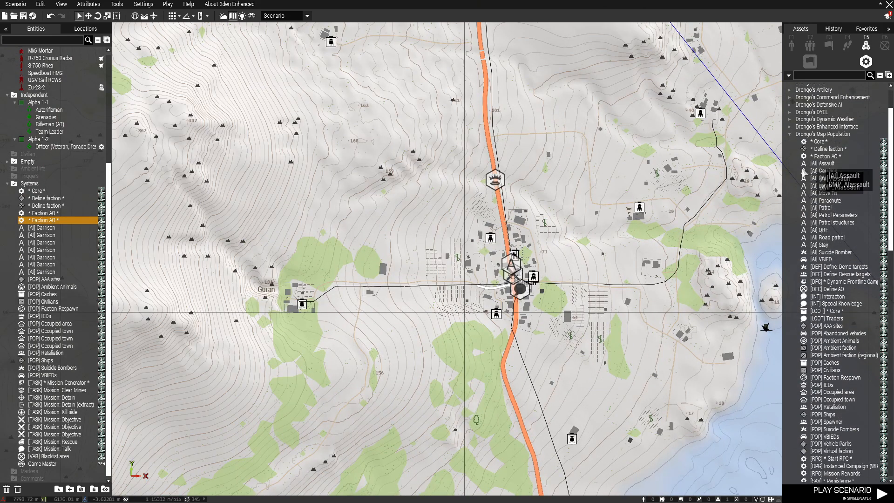
mouse_move(819, 258)
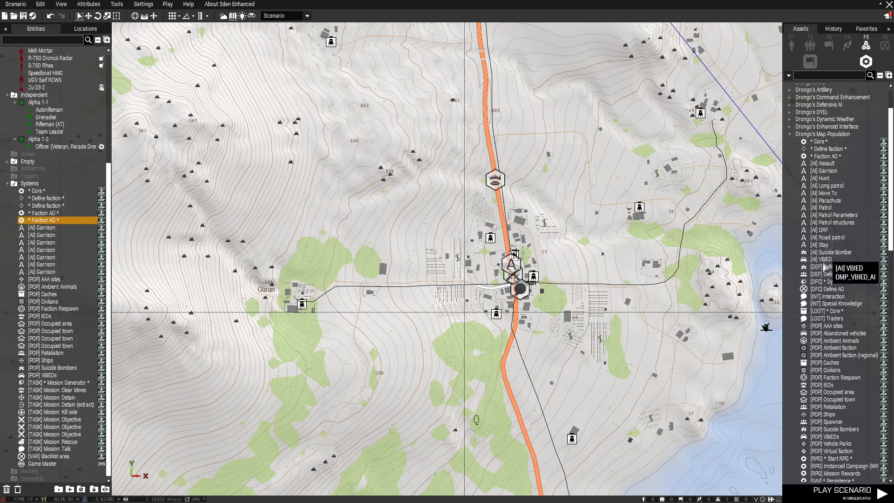
mouse_move(816, 303)
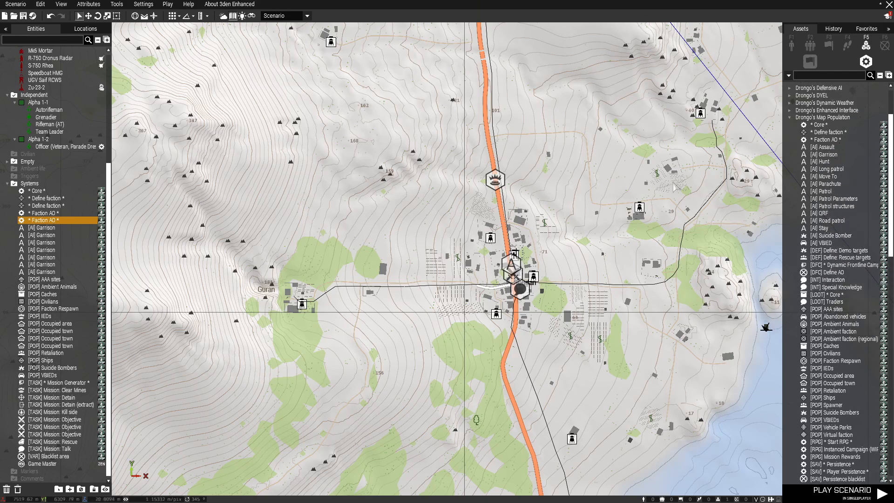
scroll("down", 3)
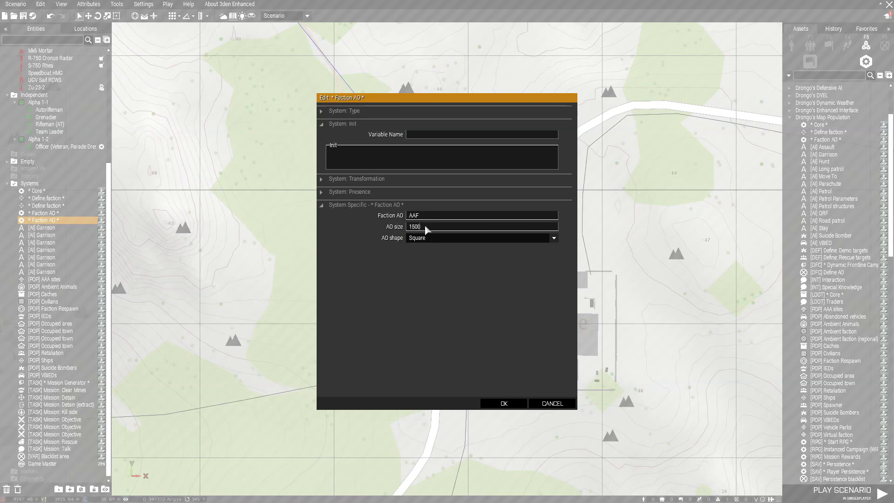
- Enter 2000 as the Blacklist radius and confirm
left_click(502, 403)
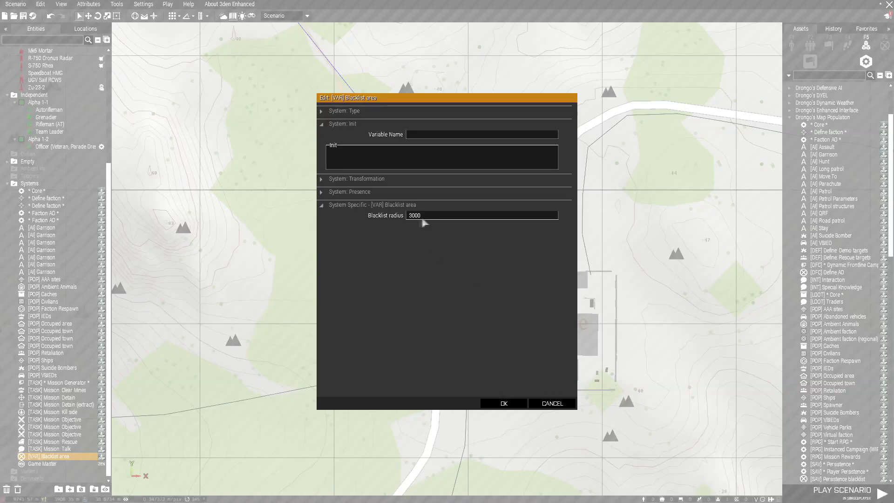
type("2000")
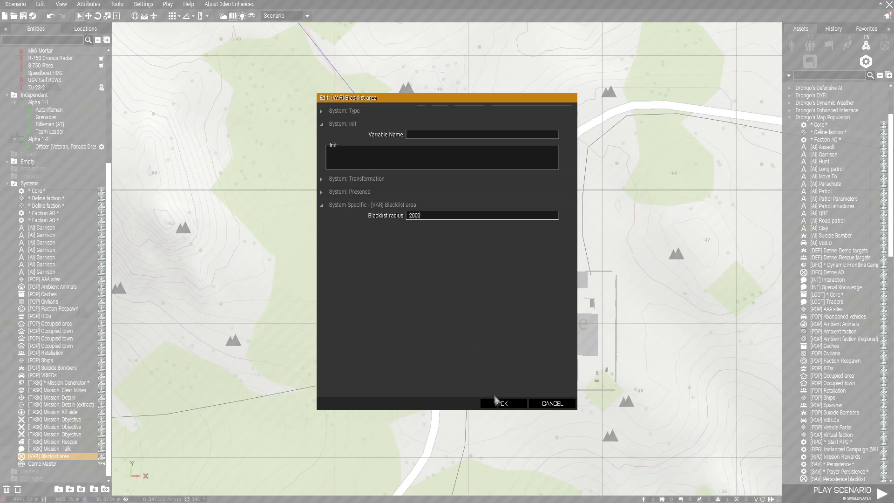
left_click(504, 403)
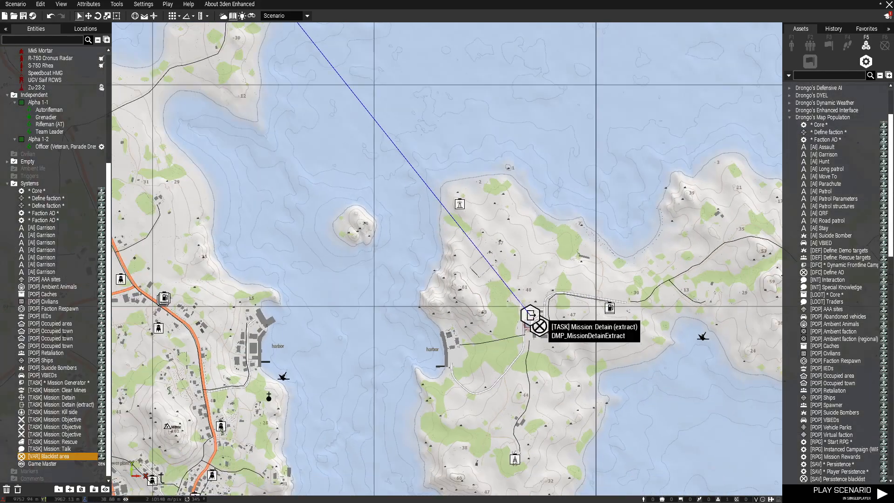
- Pan the map and open the Malden_Communists East-side faction definition
scroll("down", 3)
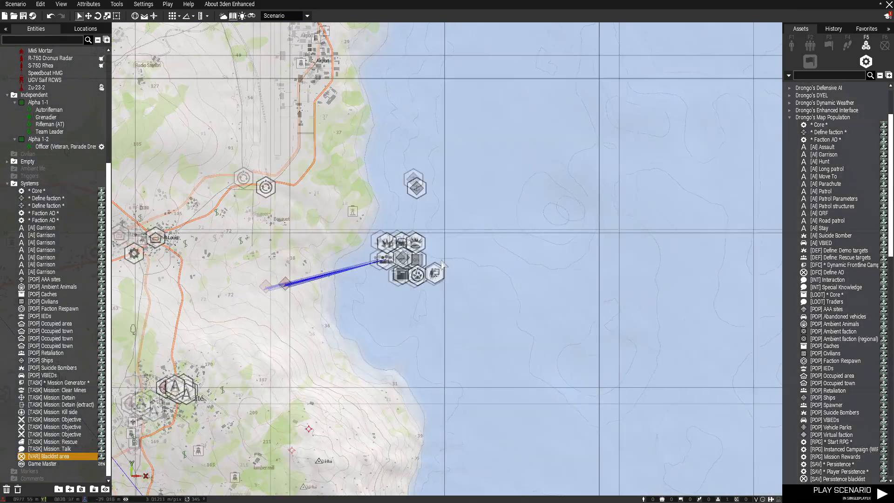
scroll("down", 3)
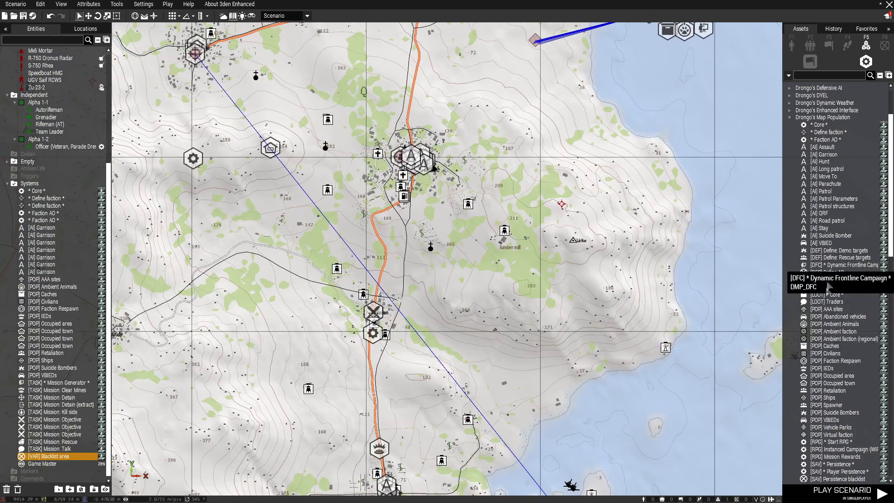
left_click(818, 265)
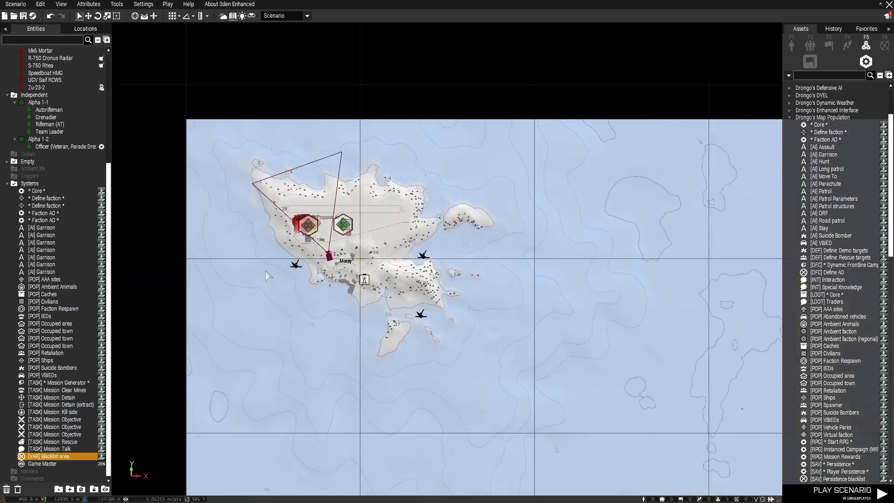
scroll("up", 3)
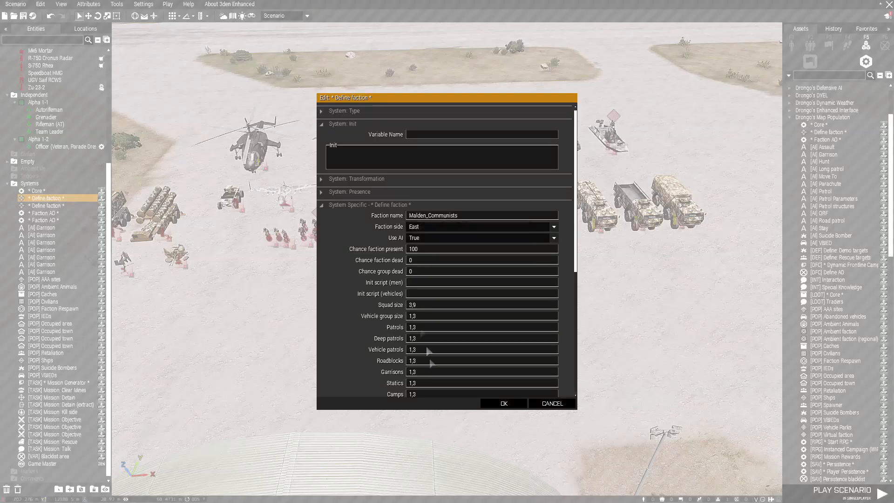
left_click(502, 403)
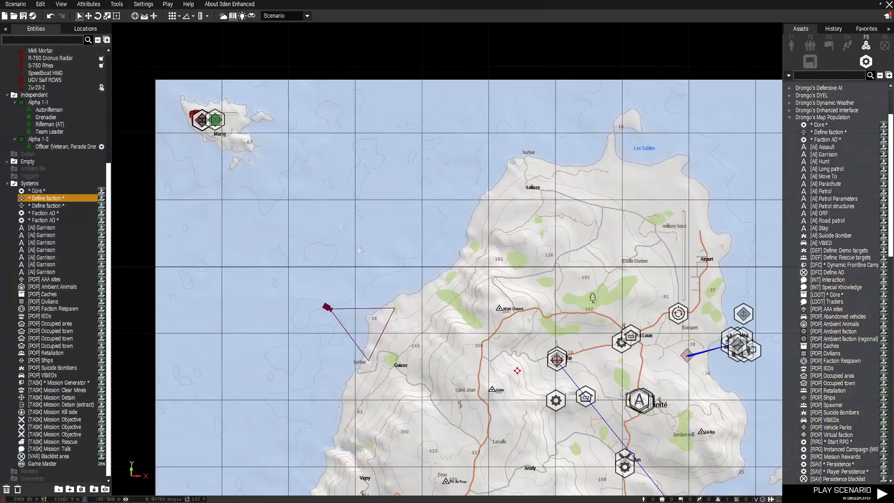
scroll("up", 3)
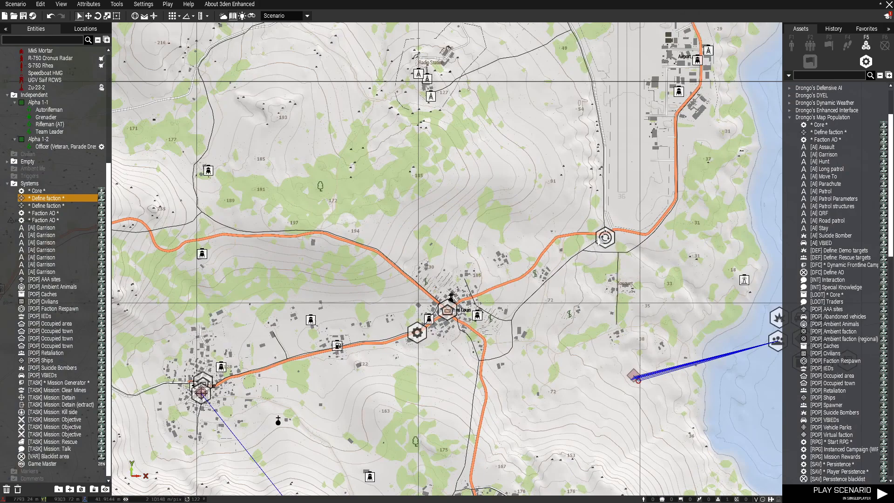
double_click(52, 308)
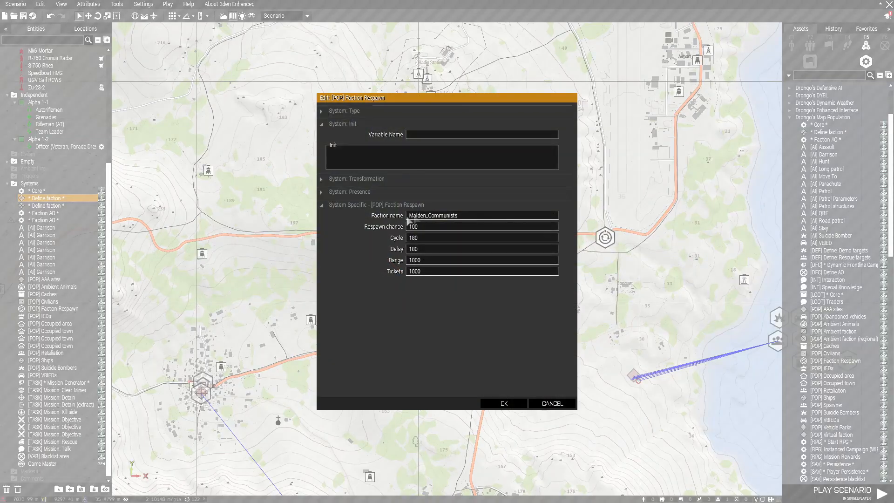
mouse_move(504, 403)
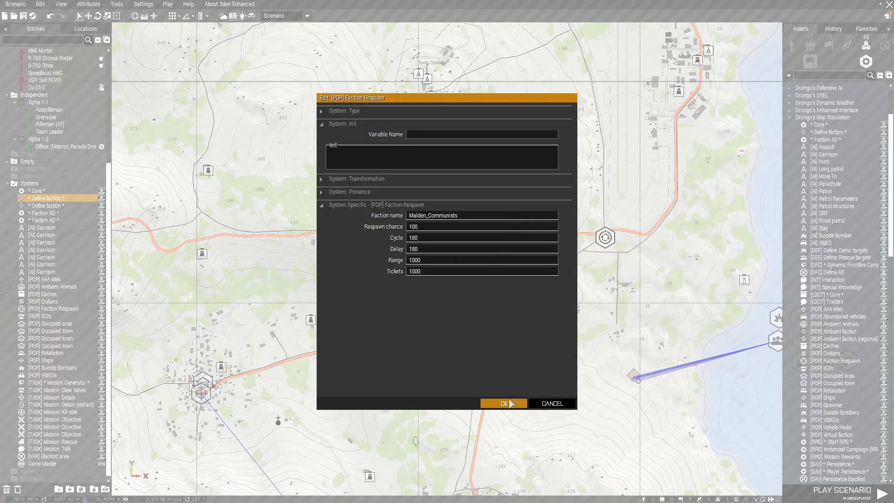
left_click(502, 403)
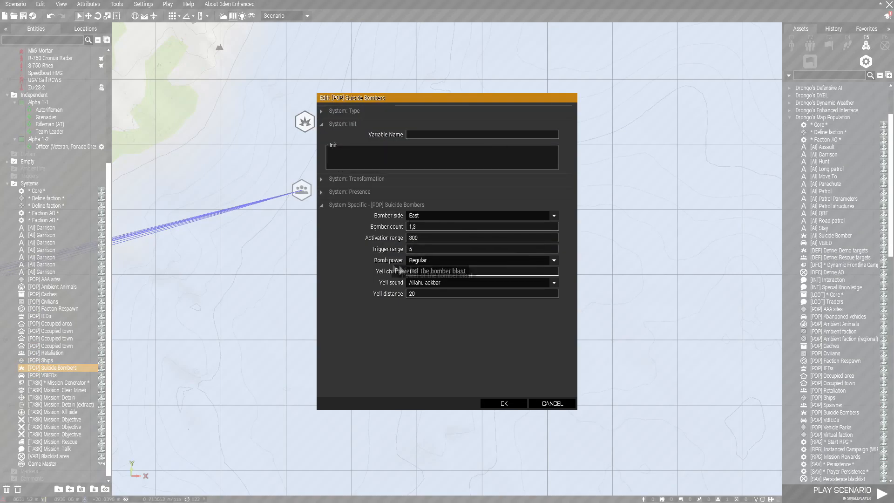
left_click(550, 215)
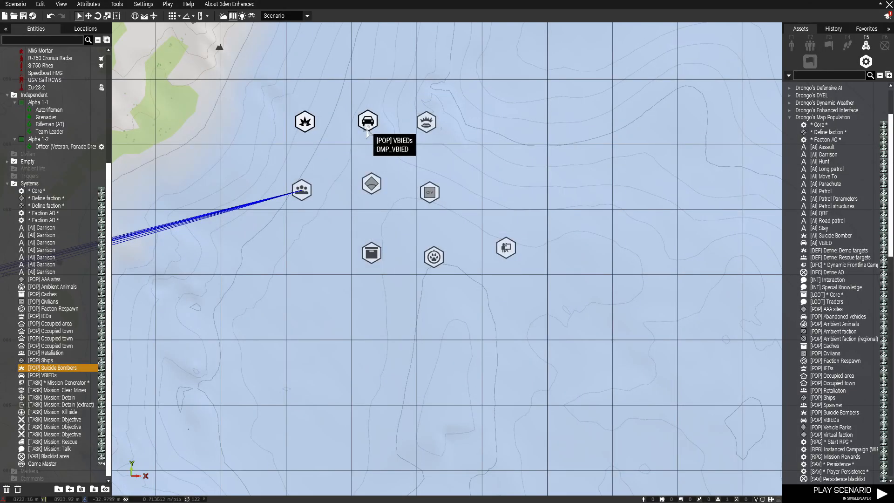
double_click(368, 121)
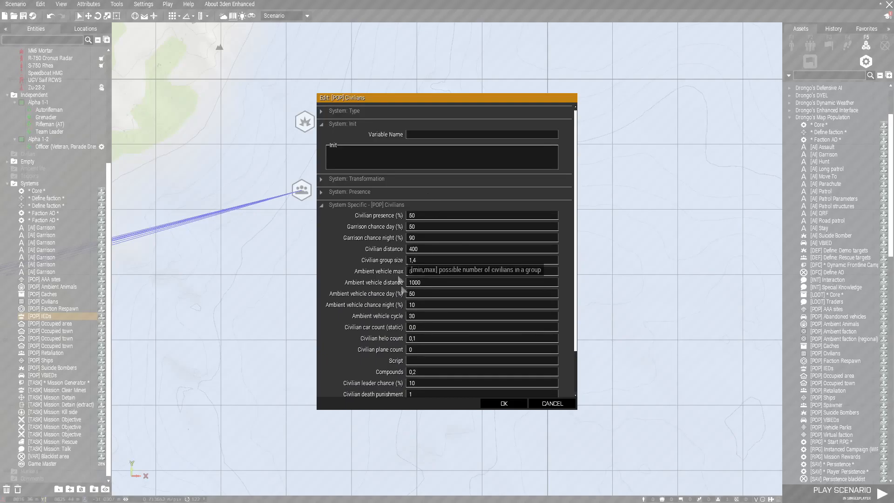
scroll("down", 3)
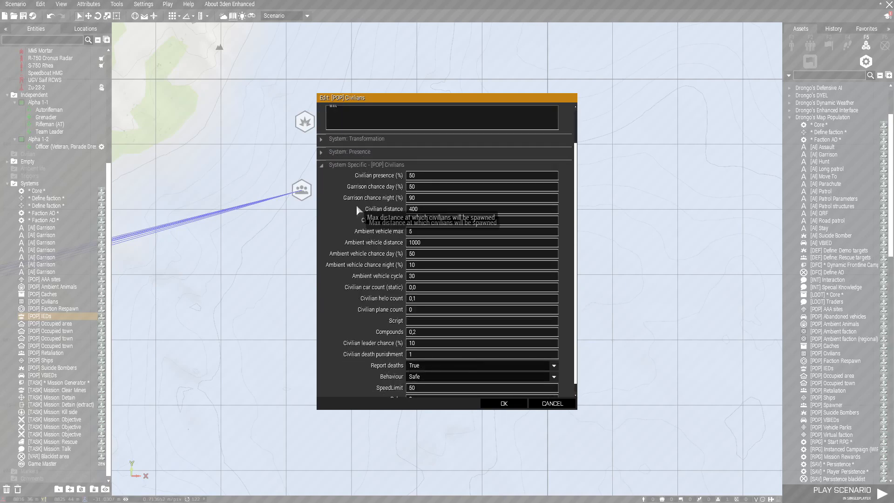
left_click(502, 403)
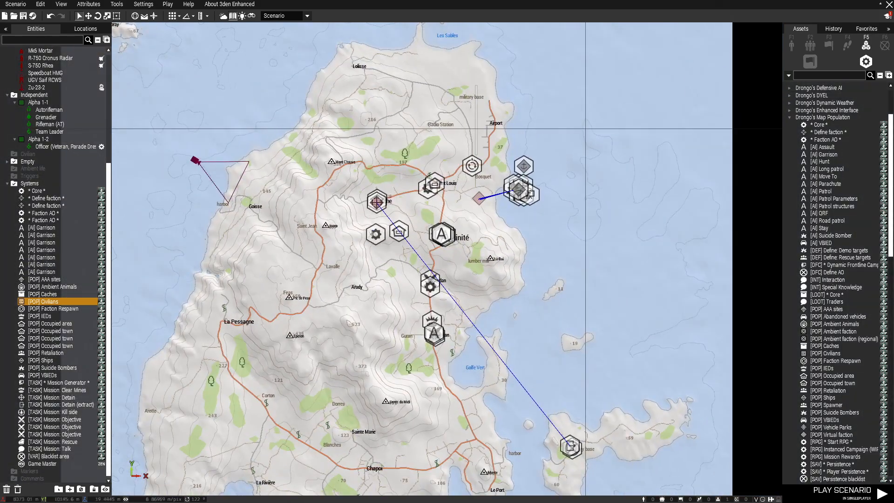
- Scroll through the Mission Types attributes, with every mission type still at 1
scroll("down", 3)
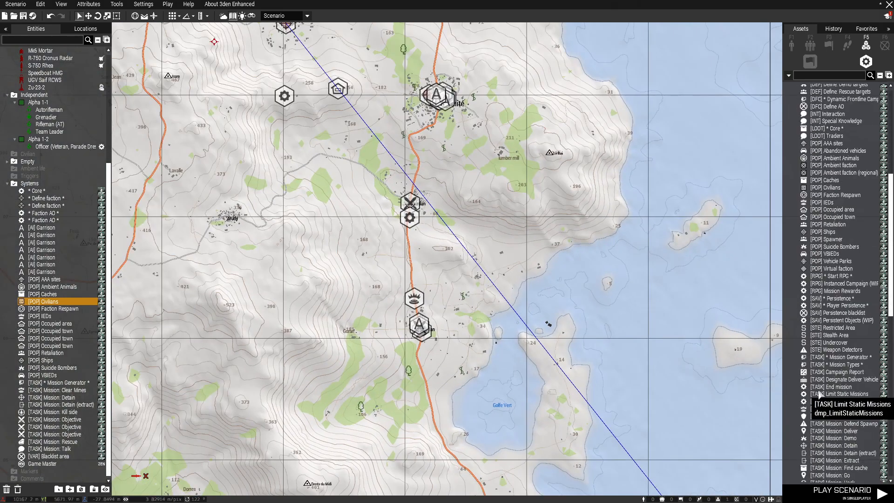
scroll("down", 3)
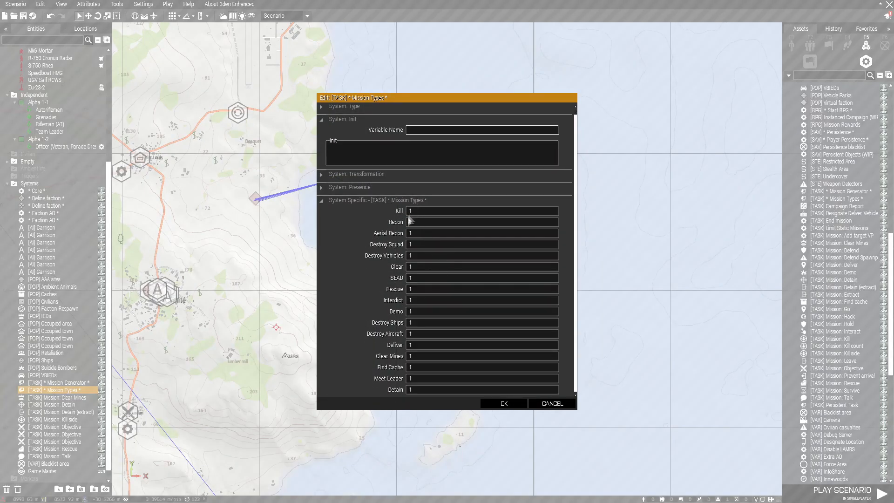
mouse_move(417, 305)
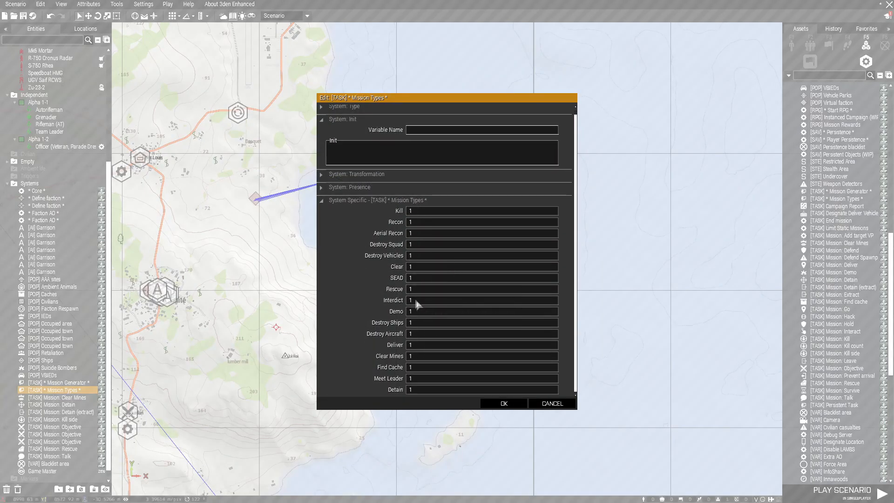
mouse_move(422, 328)
type("0")
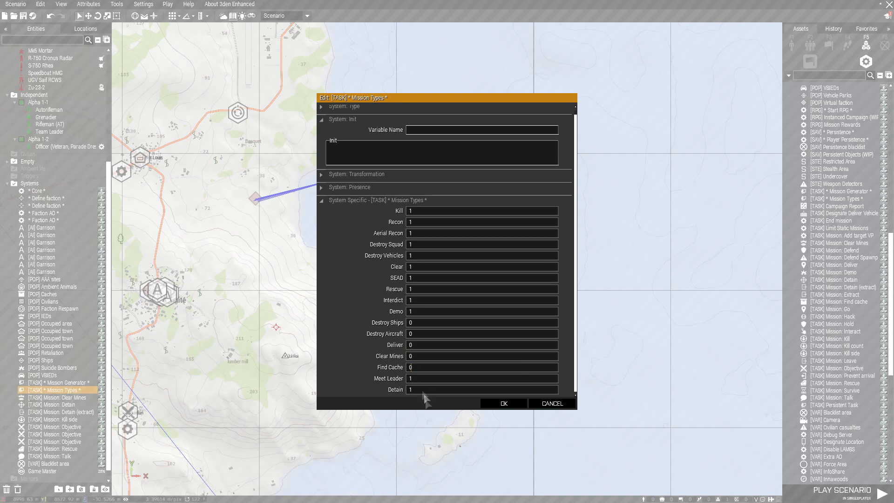
mouse_move(409, 378)
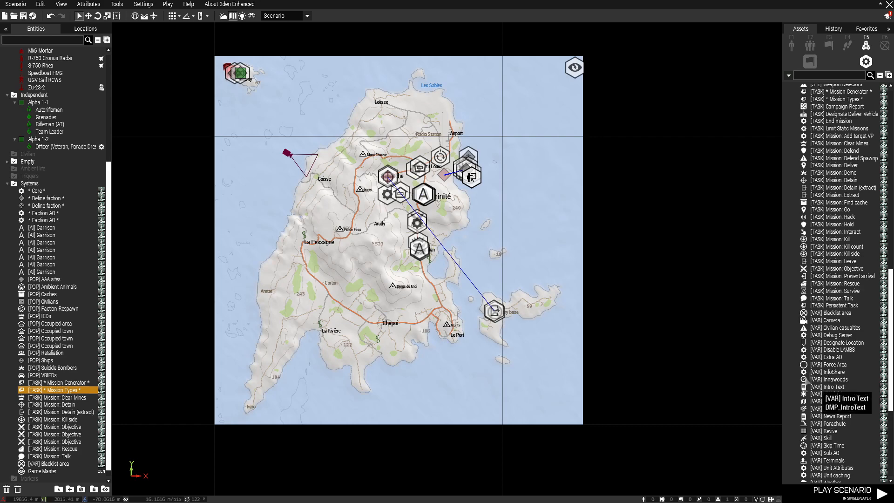
scroll("down", 3)
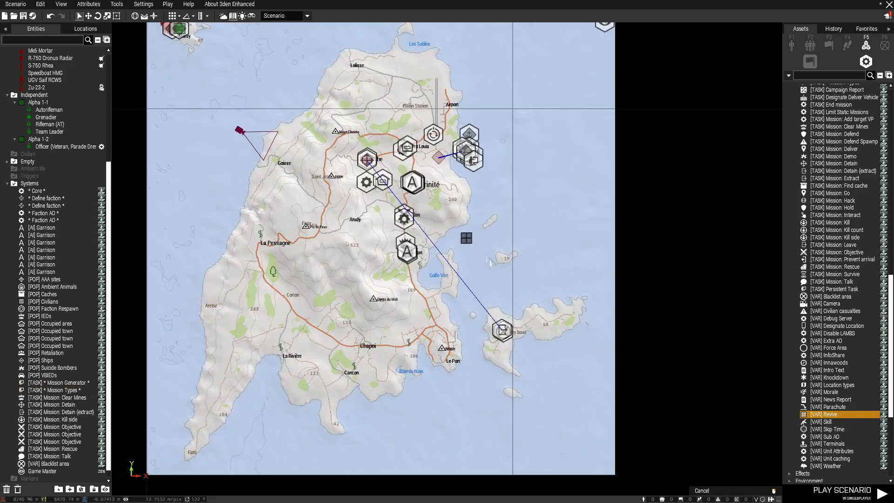
double_click(823, 414)
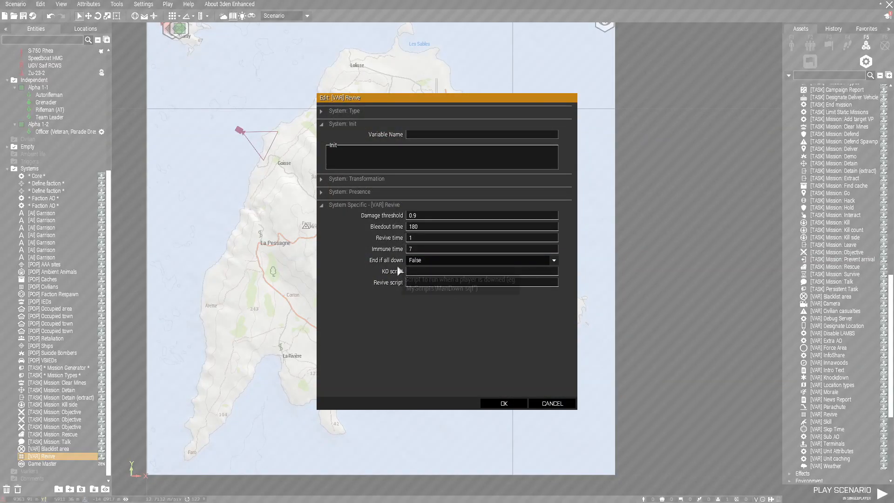
mouse_move(402, 269)
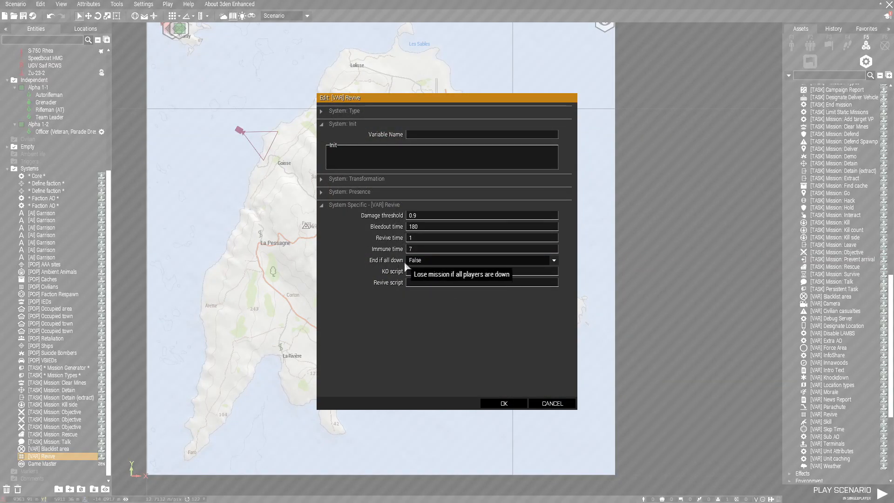
mouse_move(430, 319)
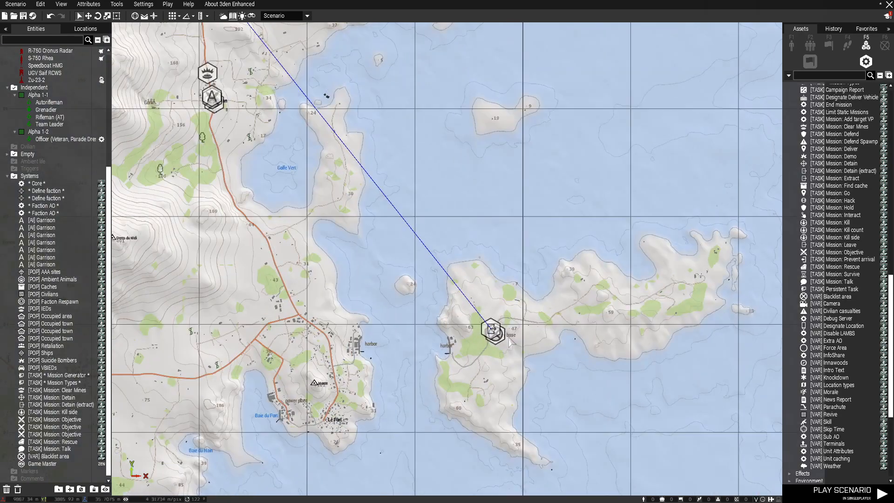
scroll("down", 3)
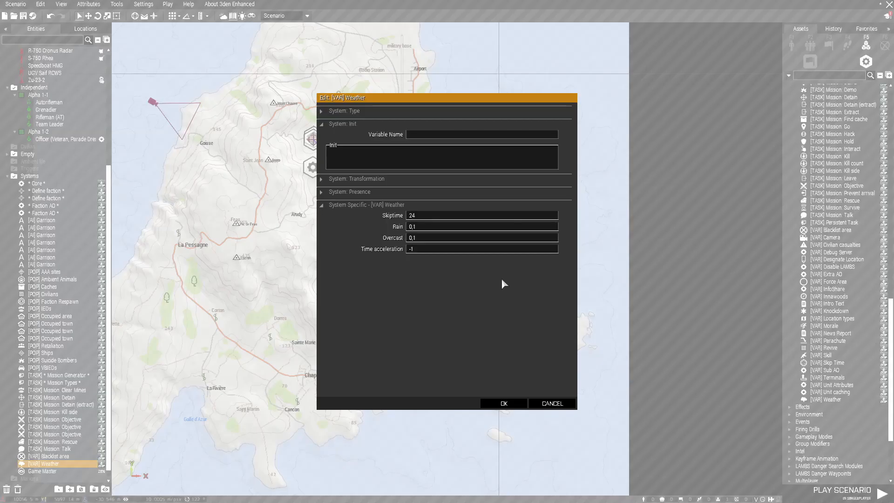
mouse_move(414, 226)
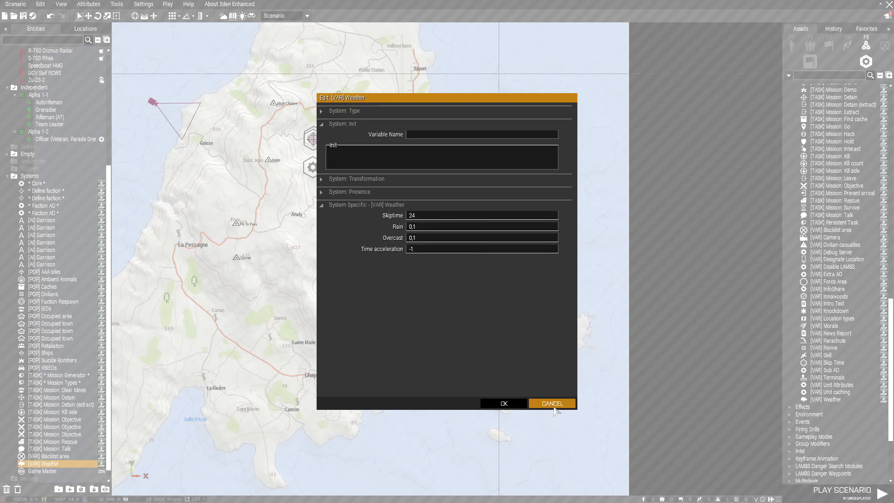
left_click(551, 403)
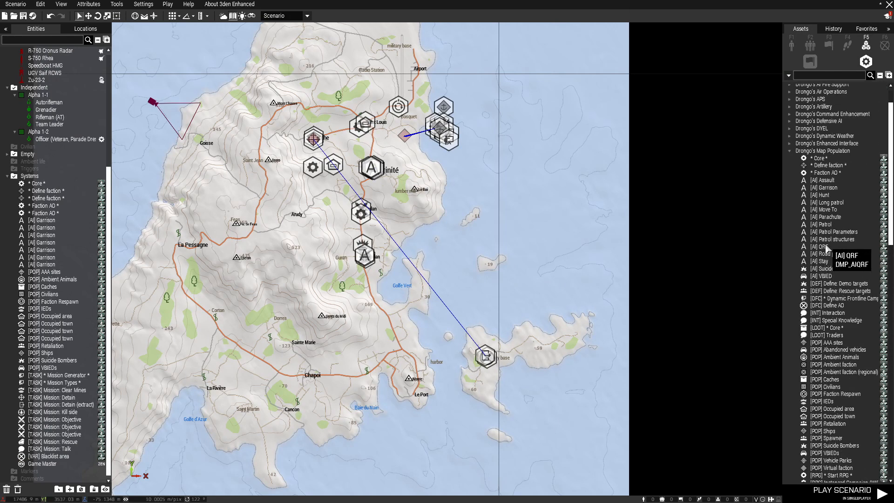
- Place Drongo's Dynamic Weather module and accept its default weather settings
scroll("up", 3)
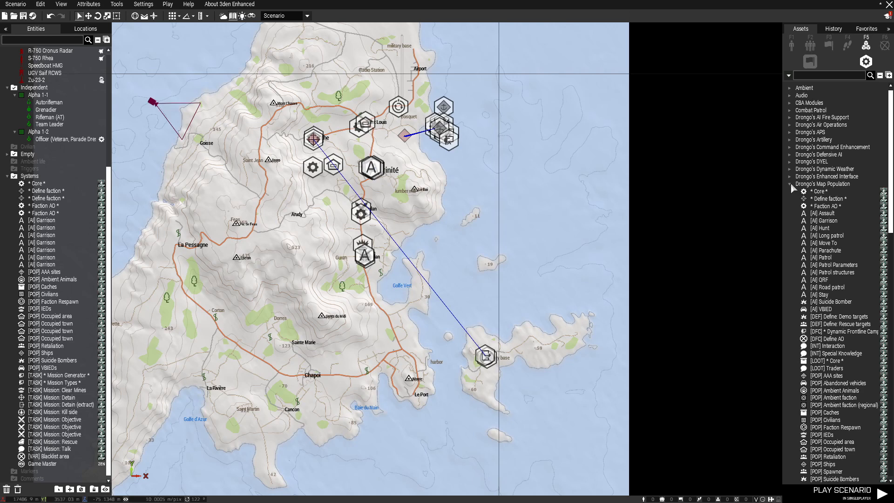
left_click(791, 191)
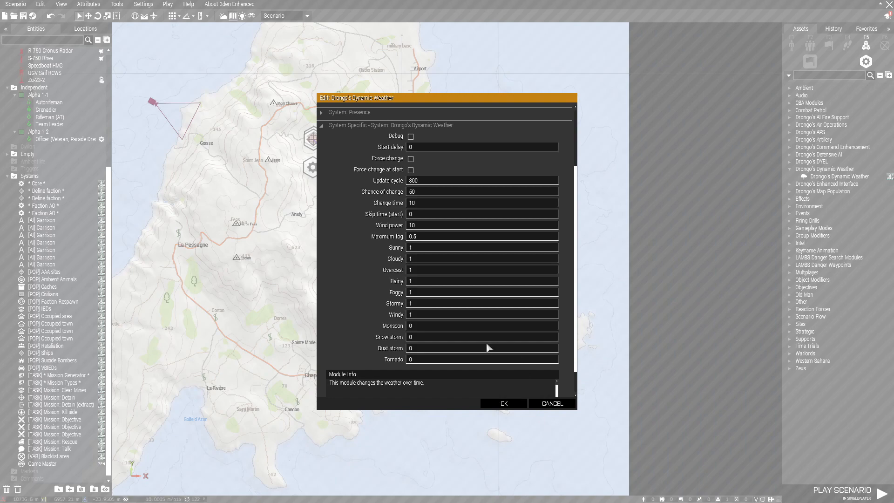
left_click(502, 403)
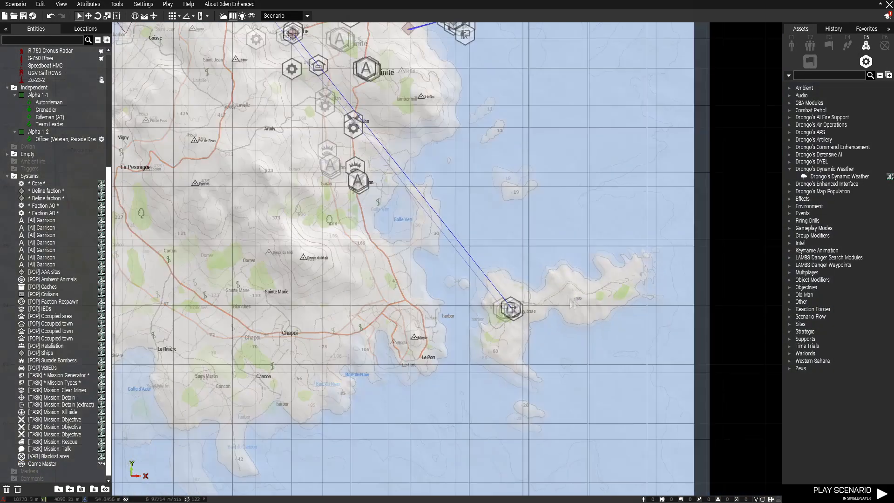
scroll("down", 3)
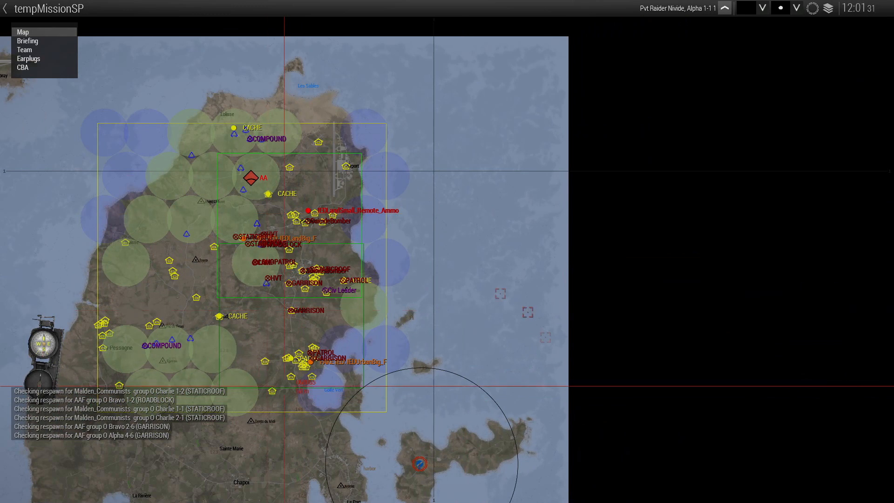
- Scroll the in-game map to view the spawned factions' debug markers across Malden
scroll("down", 3)
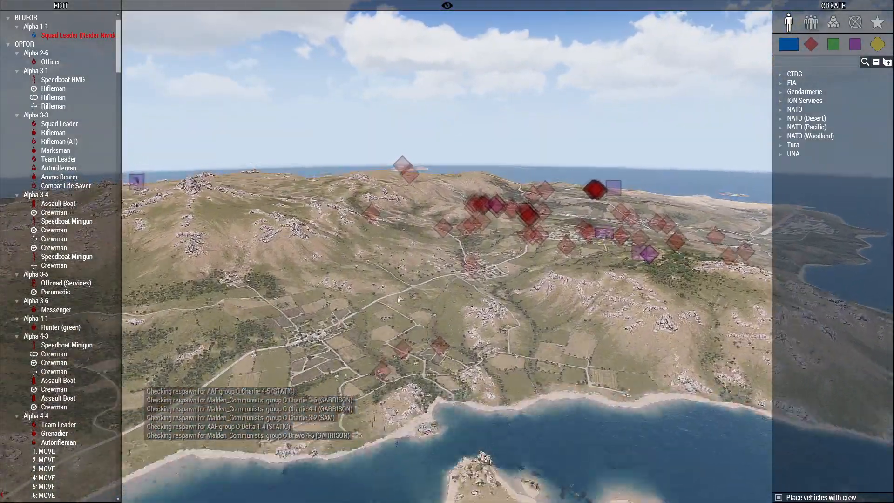
- Zoom the Zeus map in and out around Saint Louis to inspect spawned OPFOR groups and waypoints
scroll("down", 3)
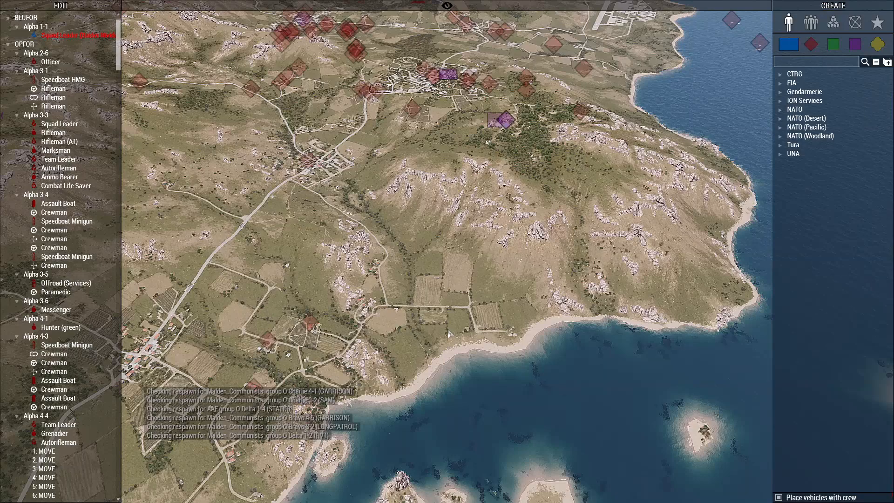
mouse_move(450, 330)
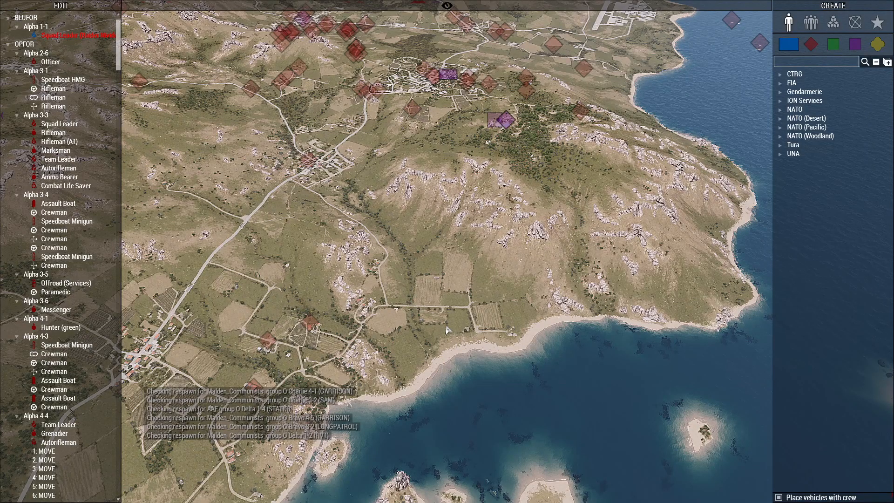
scroll("down", 3)
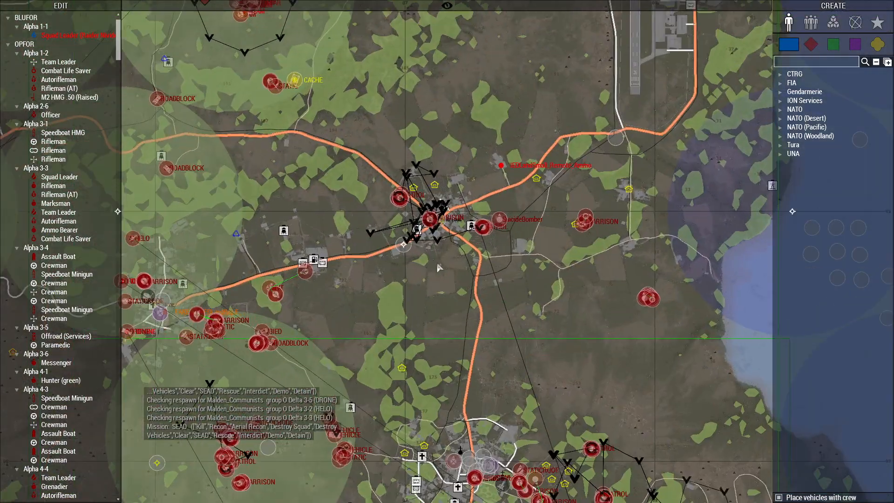
scroll("up", 3)
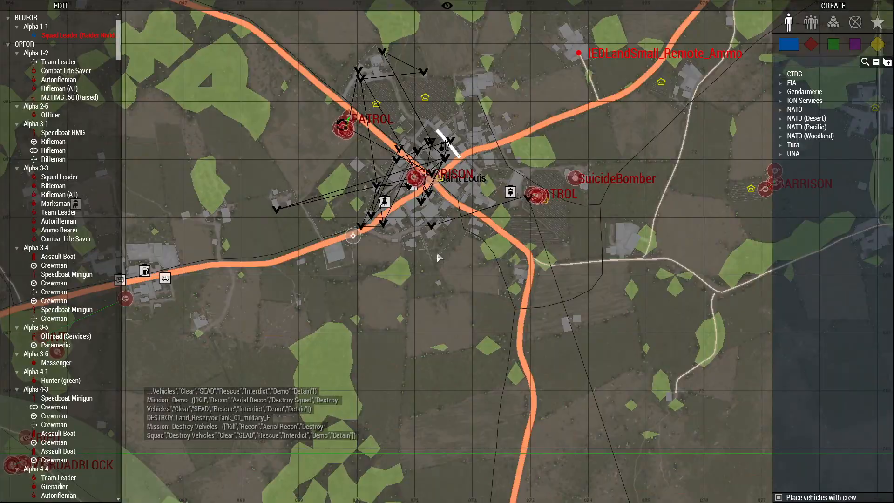
scroll("up", 3)
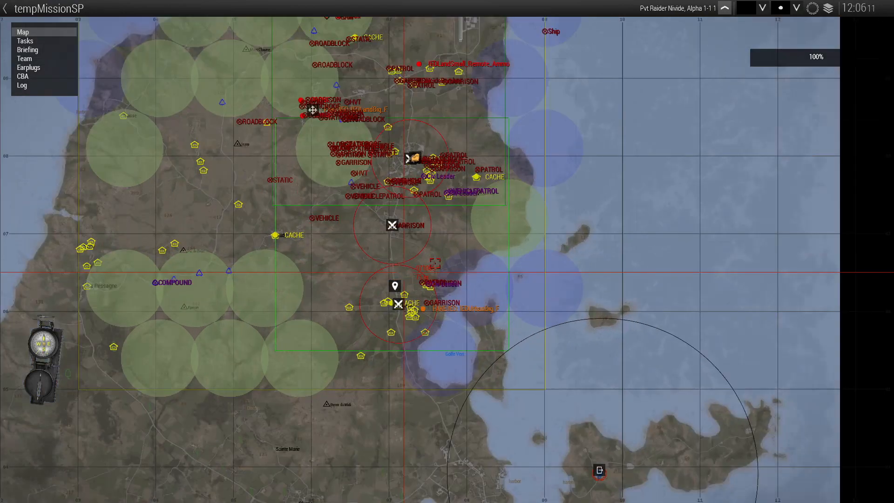
scroll("down", 3)
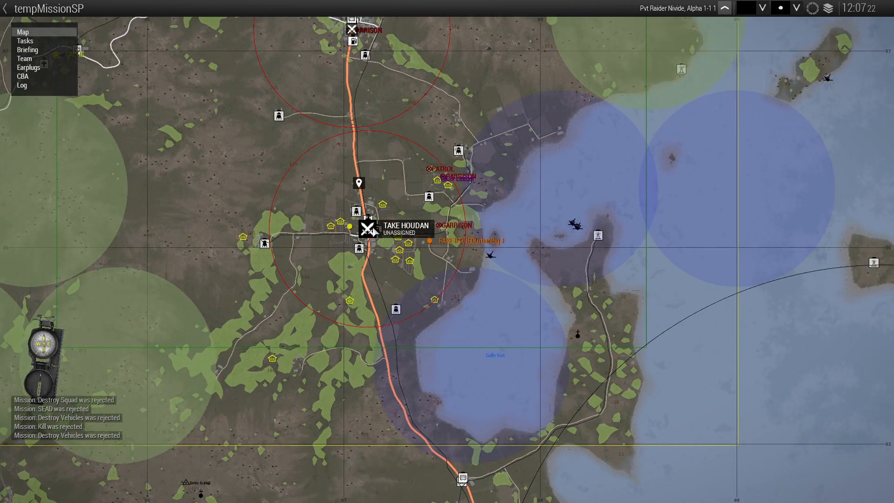
scroll("up", 3)
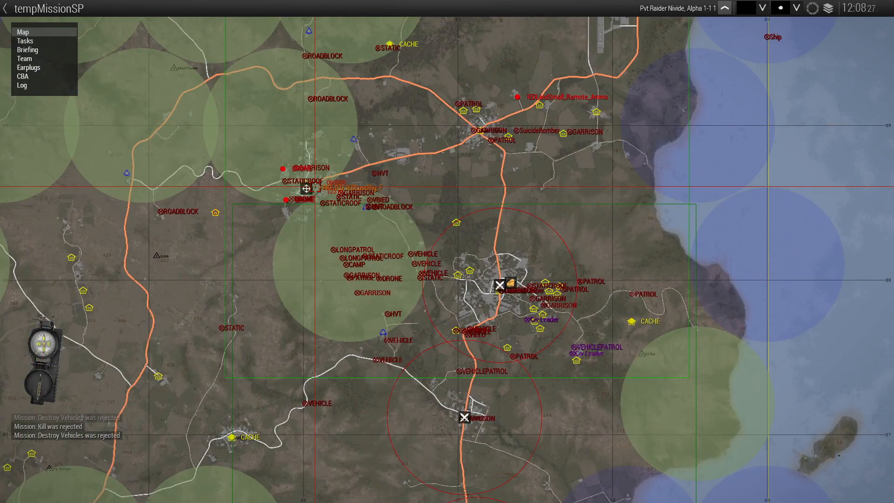
scroll("up", 3)
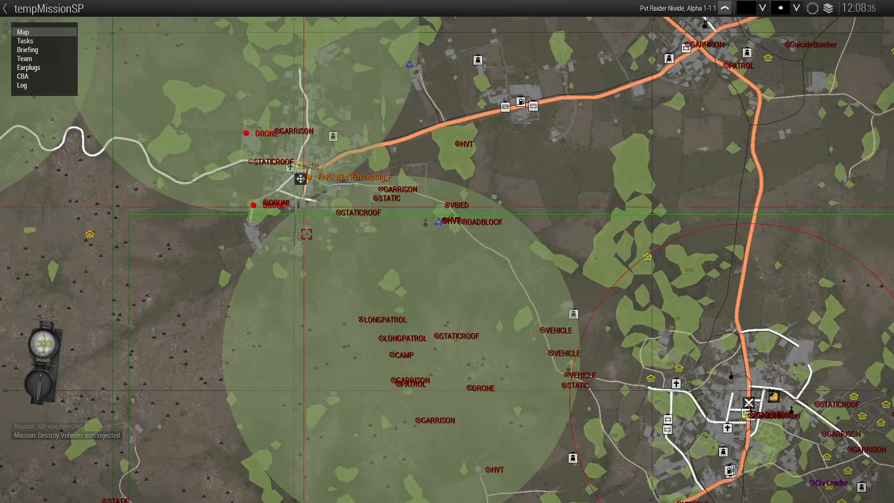
scroll("down", 3)
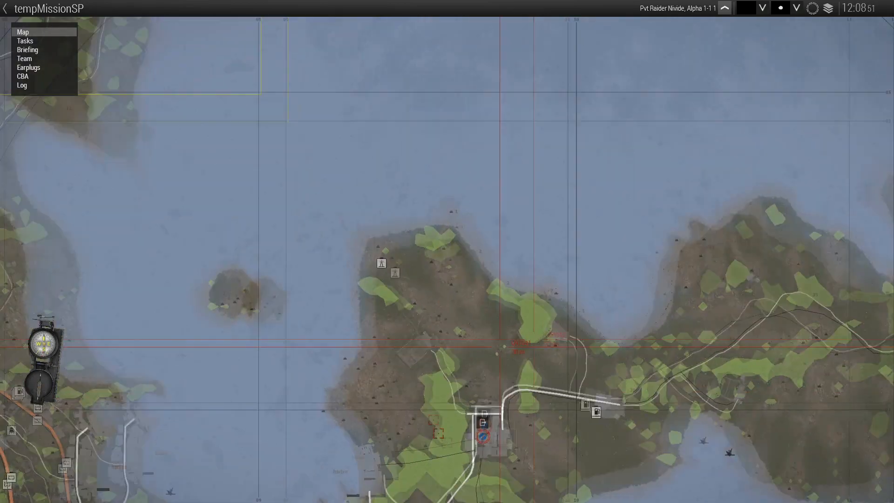
scroll("down", 3)
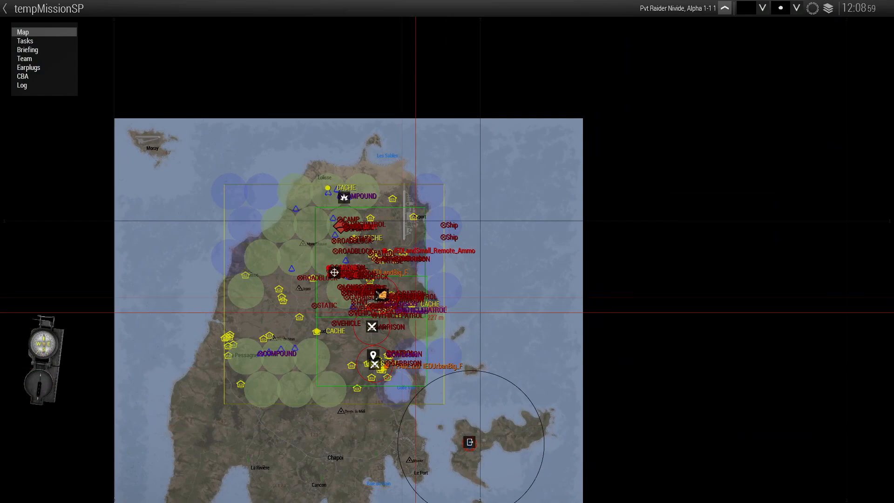
mouse_move(334, 272)
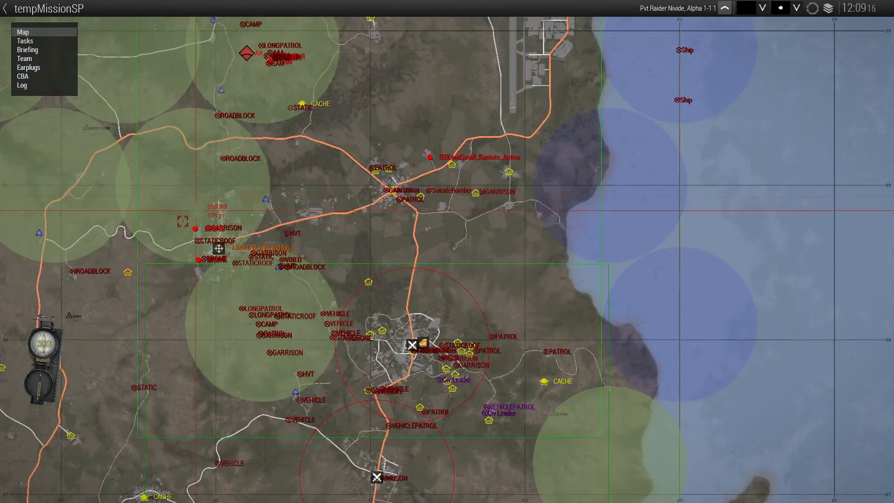
scroll("up", 3)
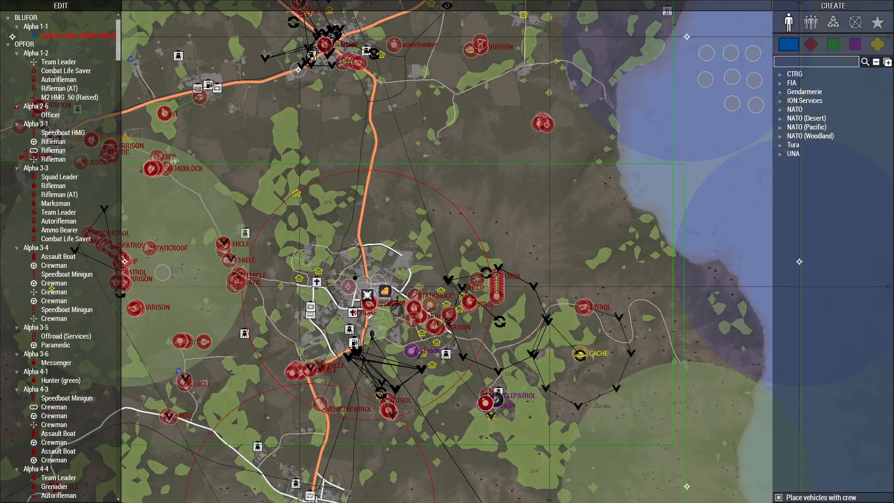
- Zoom across the Zeus map to survey spawned civilian groups, empty vehicles and IEDs on Malden
scroll("up", 3)
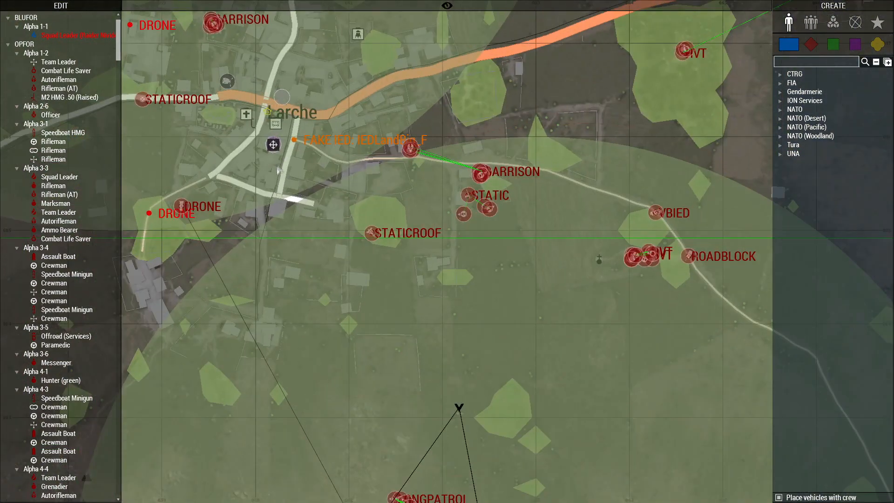
scroll("up", 3)
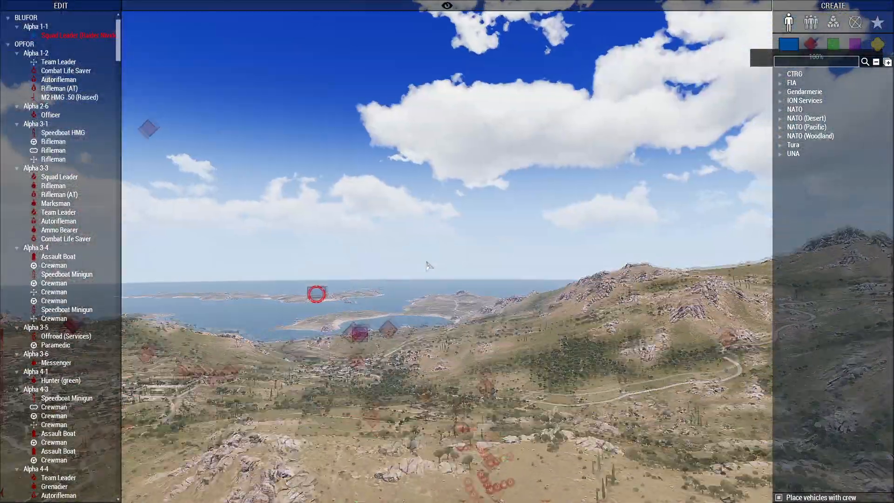
scroll("down", 3)
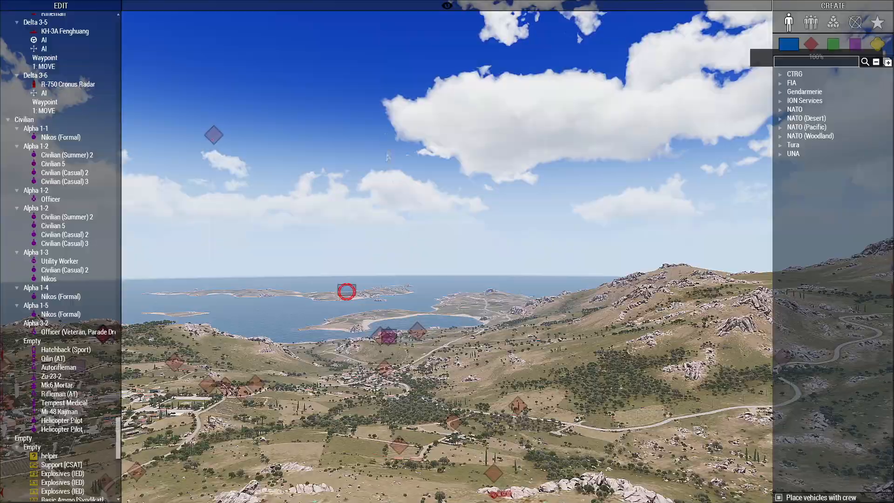